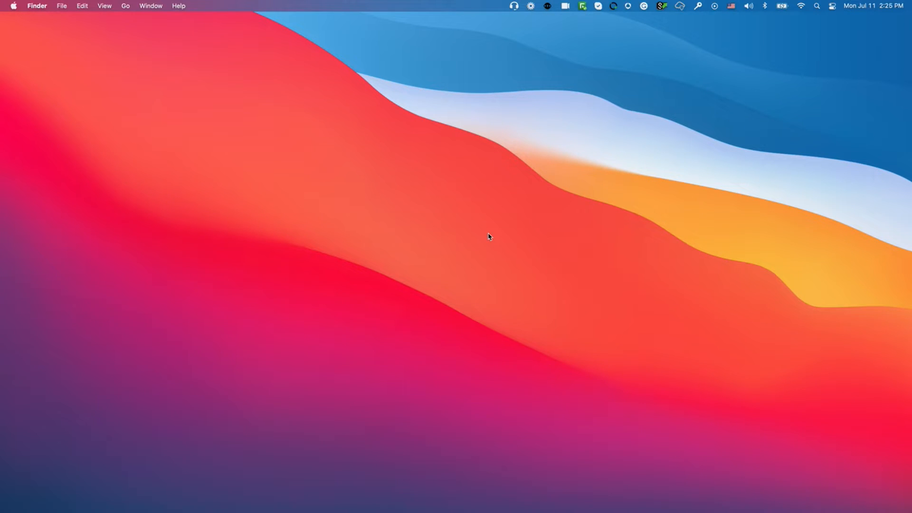
# Step: Launch IntelliJ IDEA by searching 'idea' in Spotlight
pyautogui.write('loom.app')
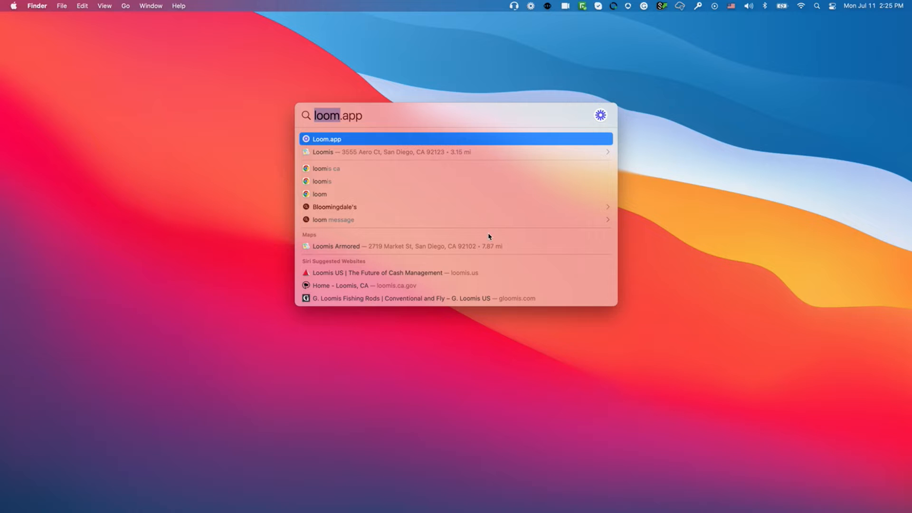
pyautogui.write('idea')
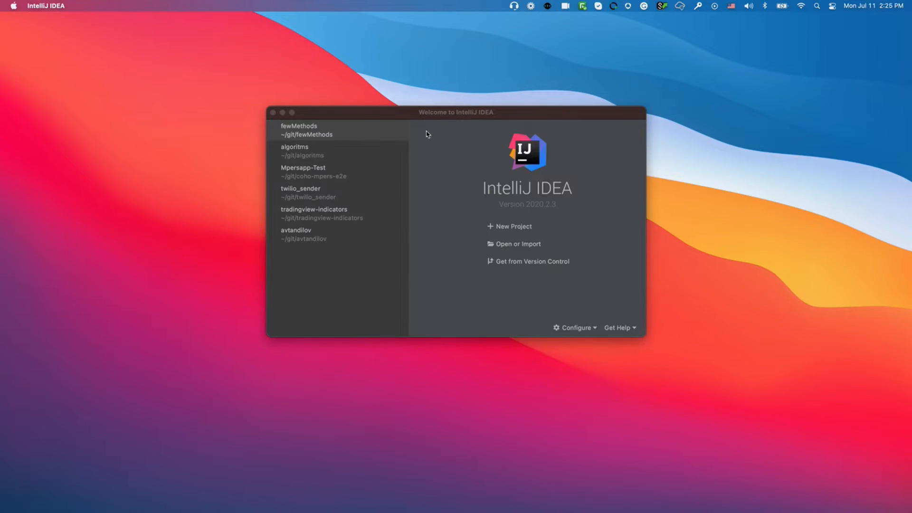
pyautogui.moveTo(324, 113)
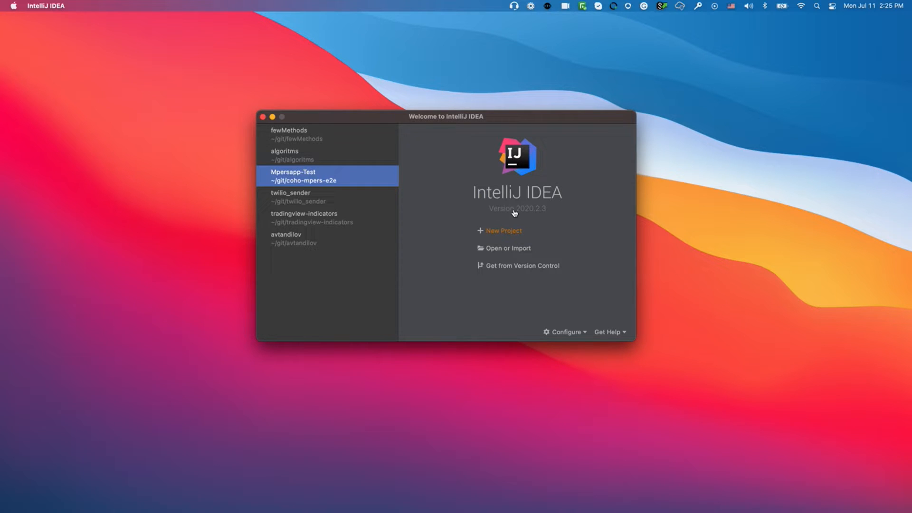
# Step: Choose New Project on the IntelliJ IDEA welcome screen
pyautogui.click(502, 230)
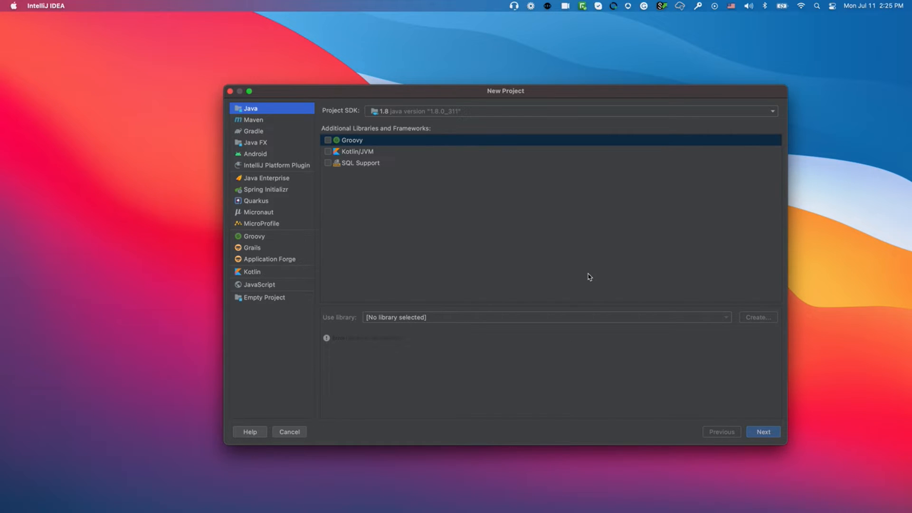
# Step: Create a plain Java project named 'fewClasses' with no template
pyautogui.click(252, 120)
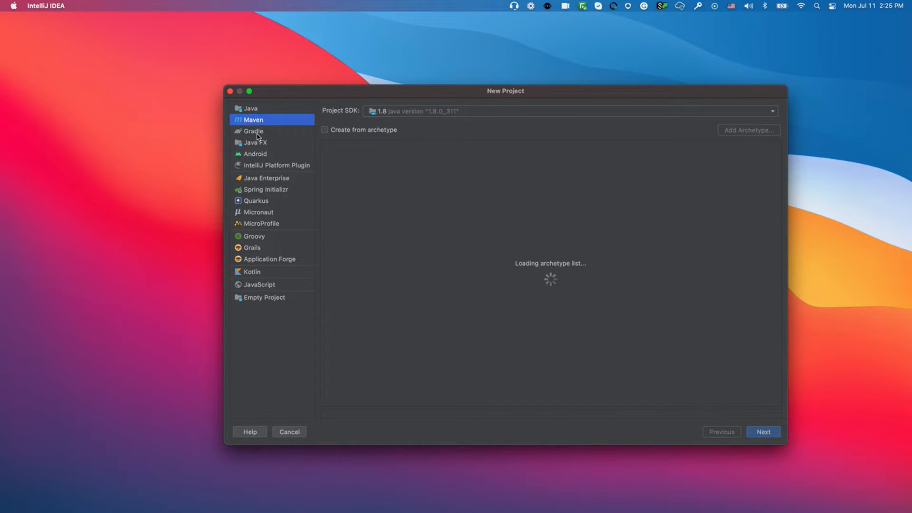
pyautogui.click(250, 108)
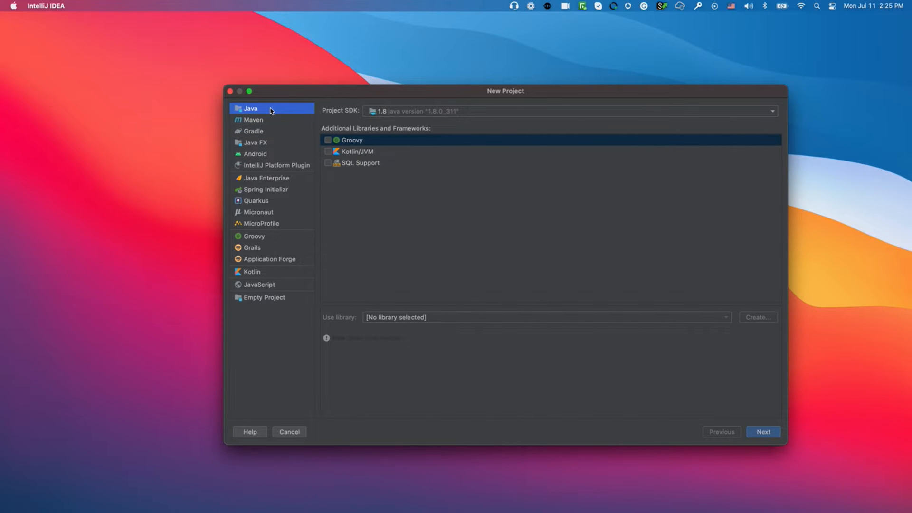
pyautogui.moveTo(256, 112)
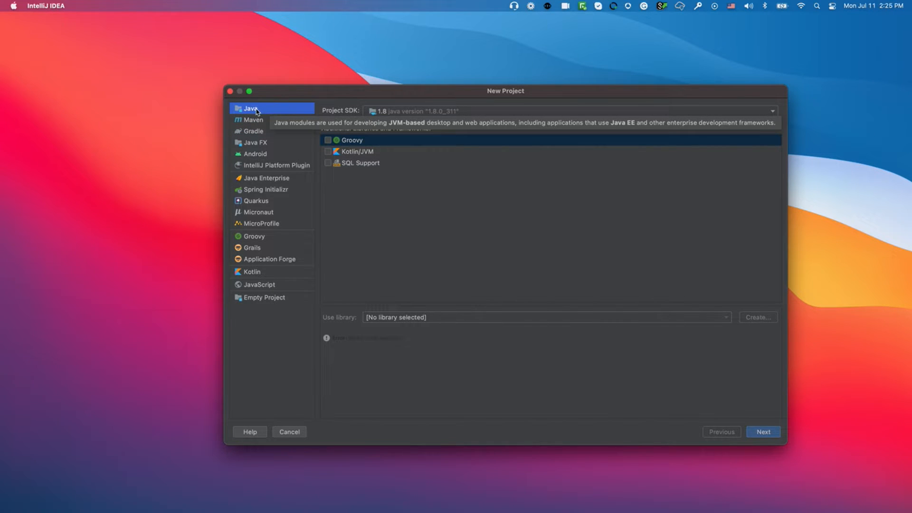
pyautogui.moveTo(764, 435)
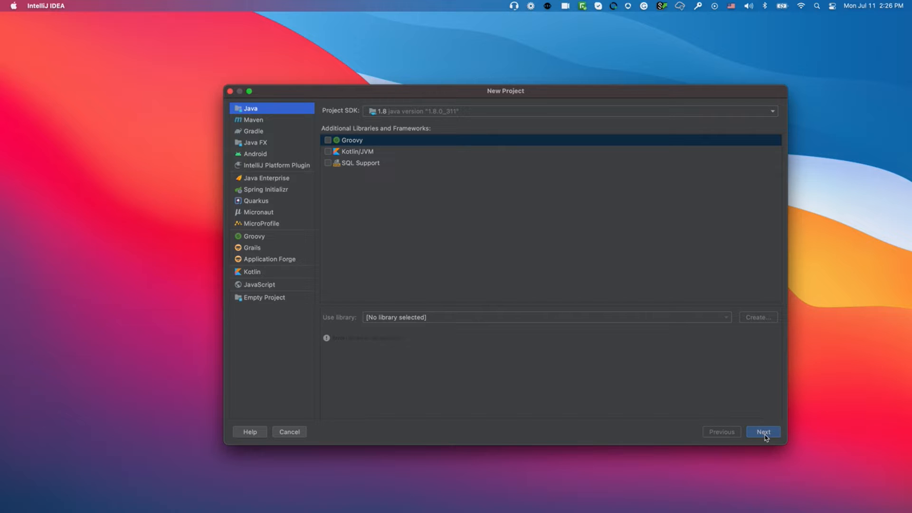
pyautogui.click(763, 431)
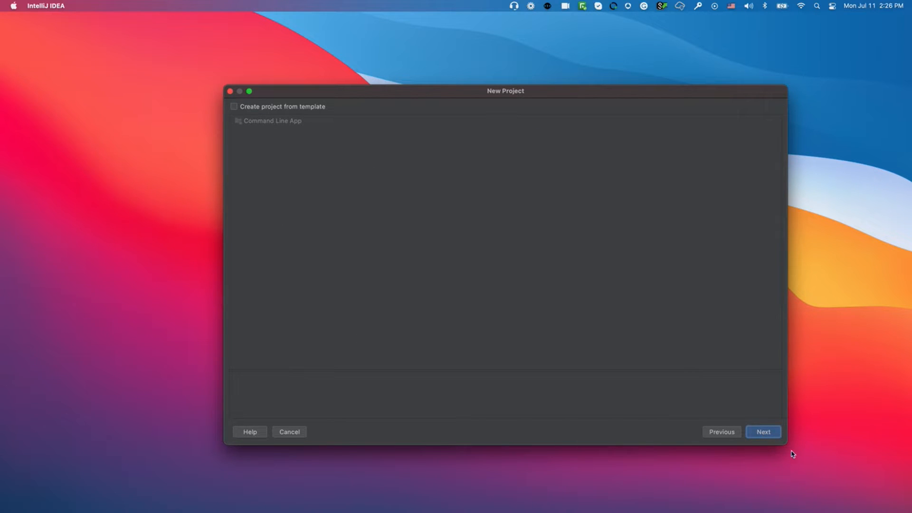
pyautogui.click(764, 432)
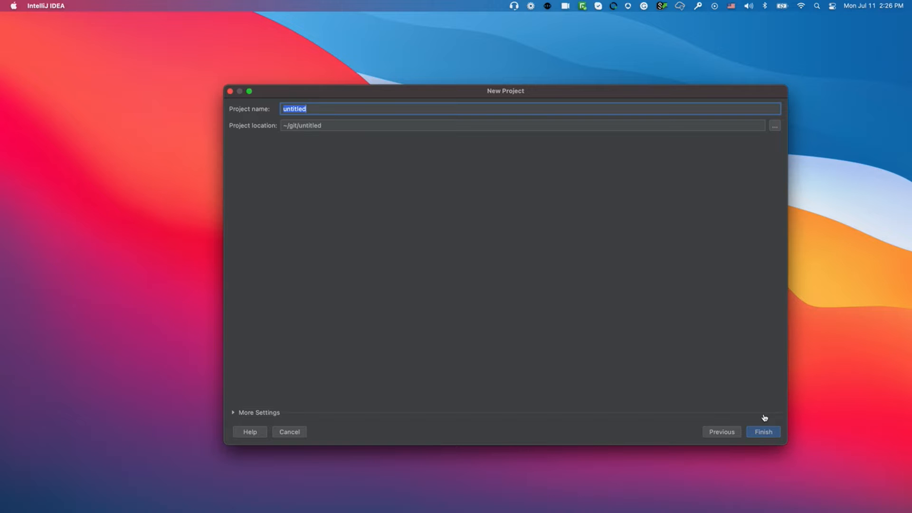
pyautogui.write('fewClass')
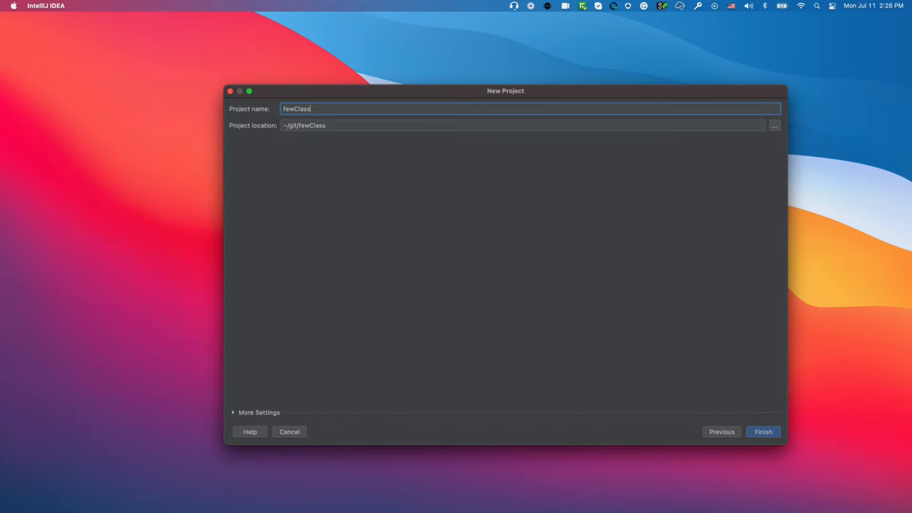
pyautogui.click(289, 432)
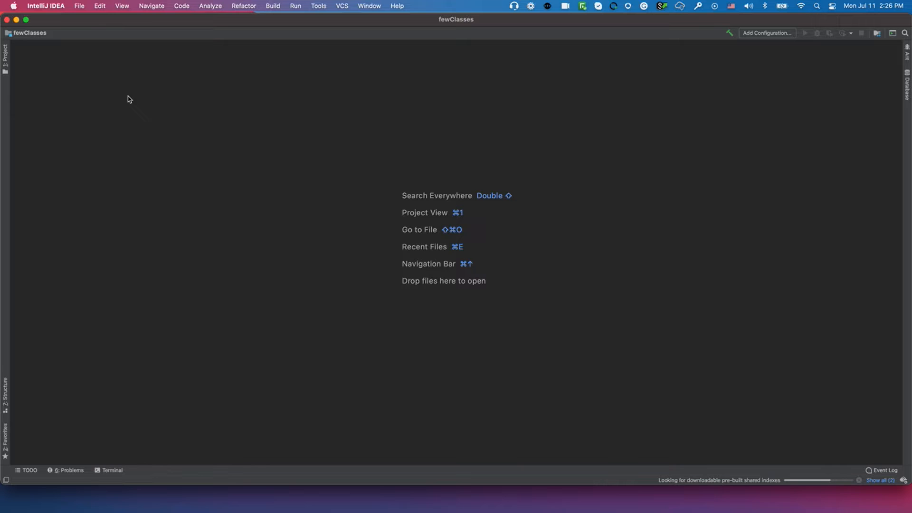
pyautogui.moveTo(844, 485)
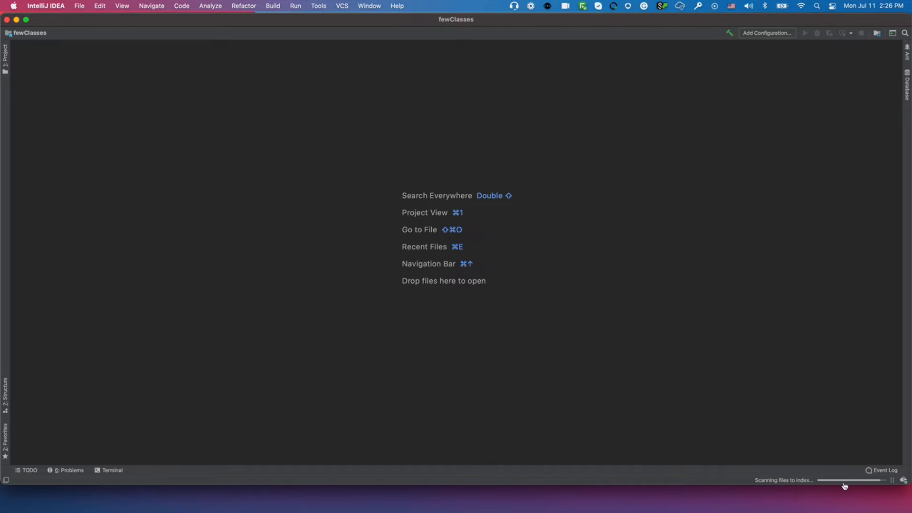
pyautogui.moveTo(861, 484)
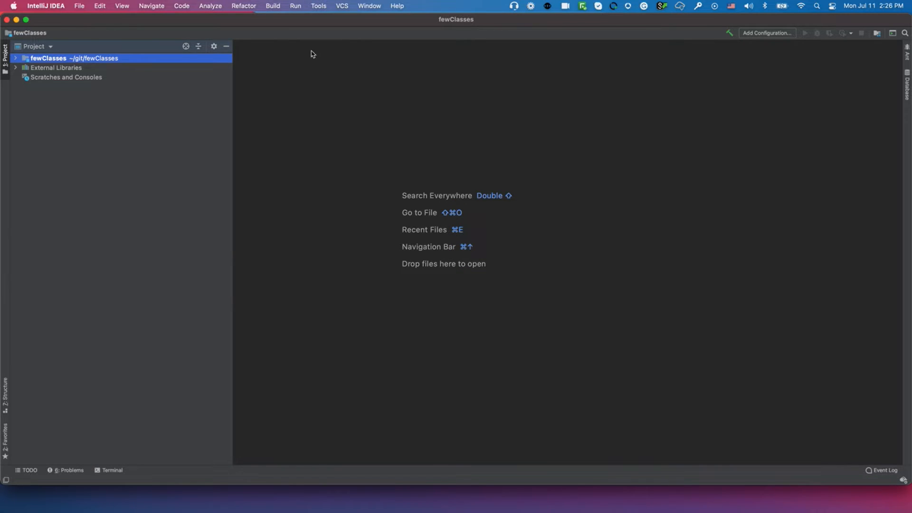
pyautogui.moveTo(36, 65)
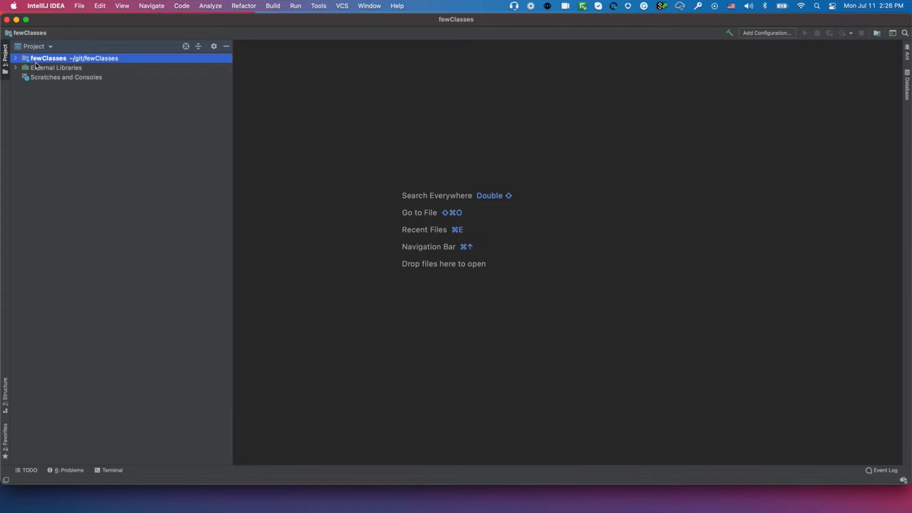
# Step: Expand the fewClasses project tree and select its src folder
pyautogui.click(16, 58)
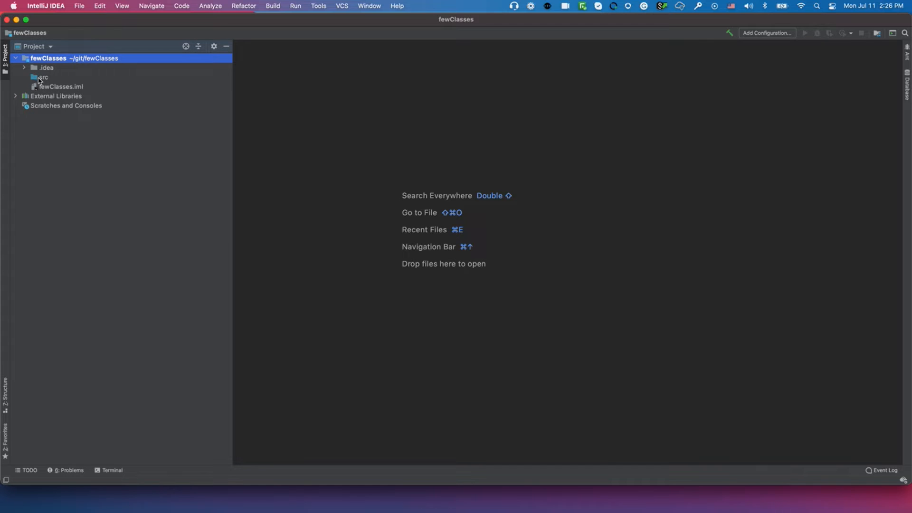
pyautogui.click(42, 78)
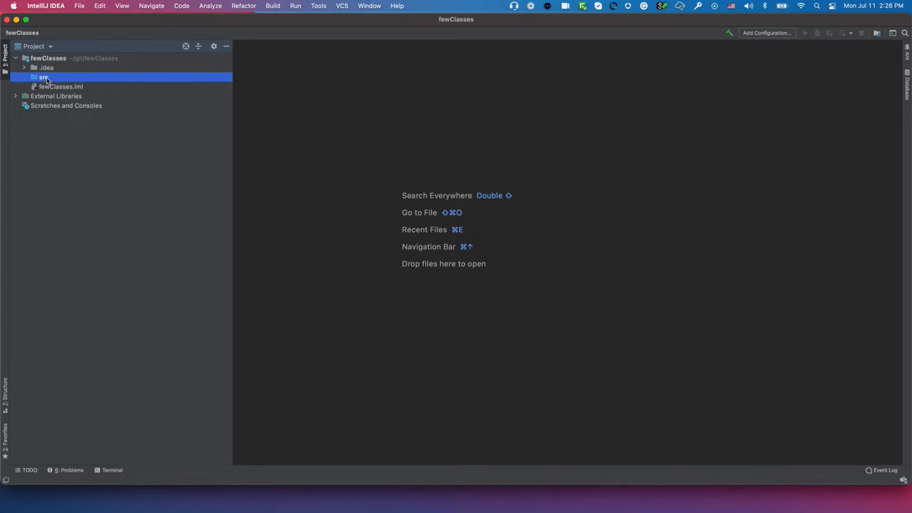
# Step: Add a Java class named Main to src through the folder's New menu
pyautogui.rightClick(44, 78)
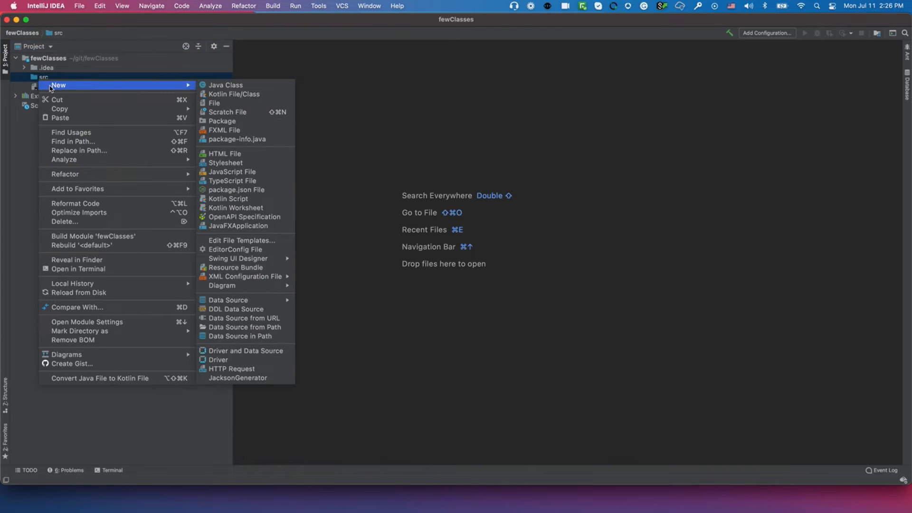
pyautogui.moveTo(226, 85)
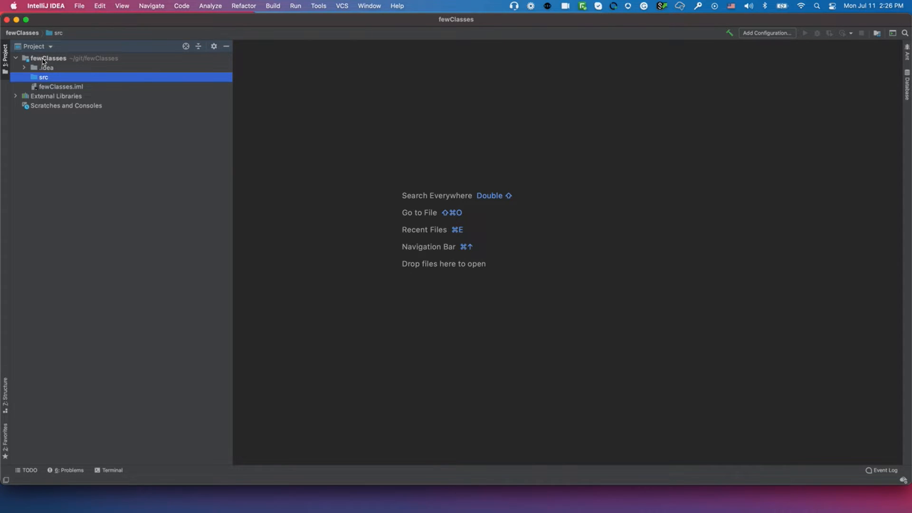
pyautogui.rightClick(47, 62)
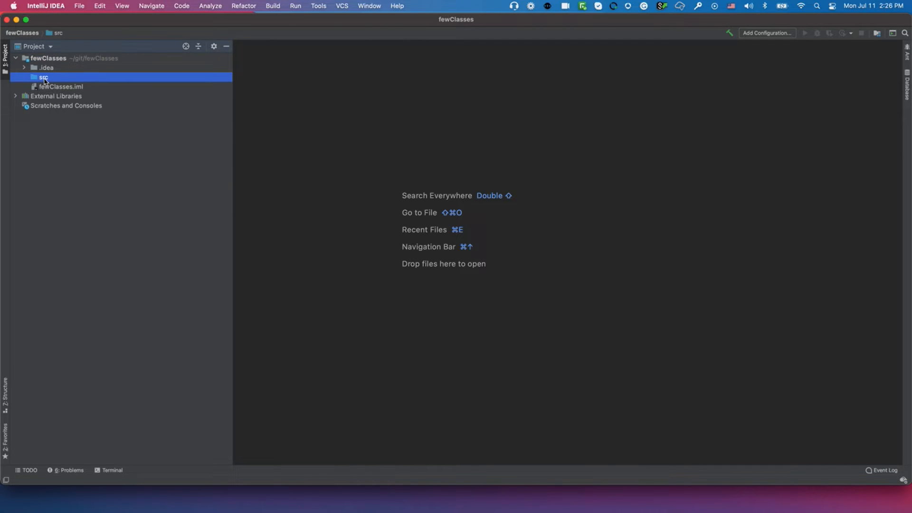
pyautogui.rightClick(44, 77)
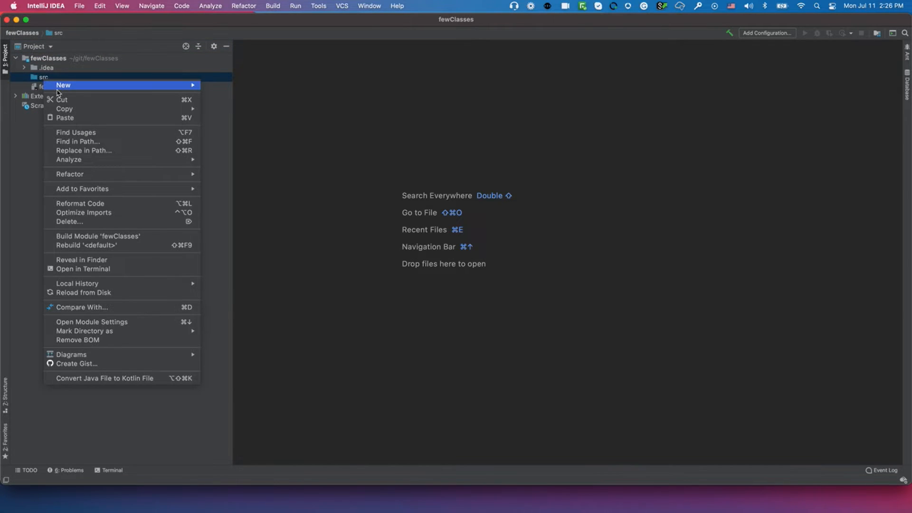
pyautogui.moveTo(62, 85)
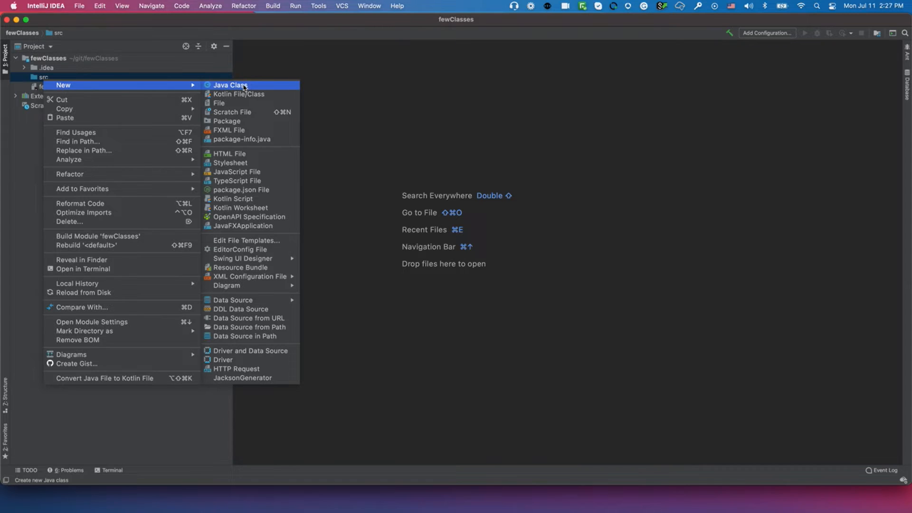
pyautogui.click(230, 85)
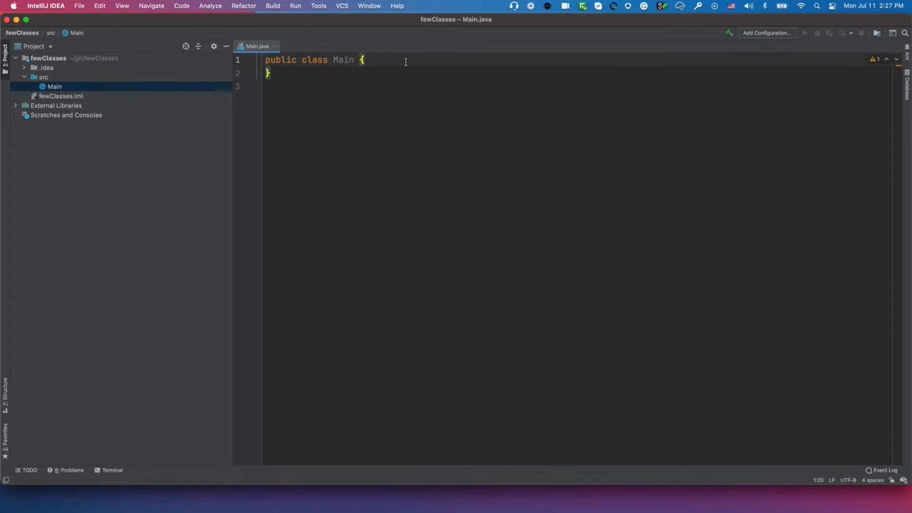
# Step: Expand psvm into a main method and add a println printing "Helkoi"
pyautogui.press('enter')
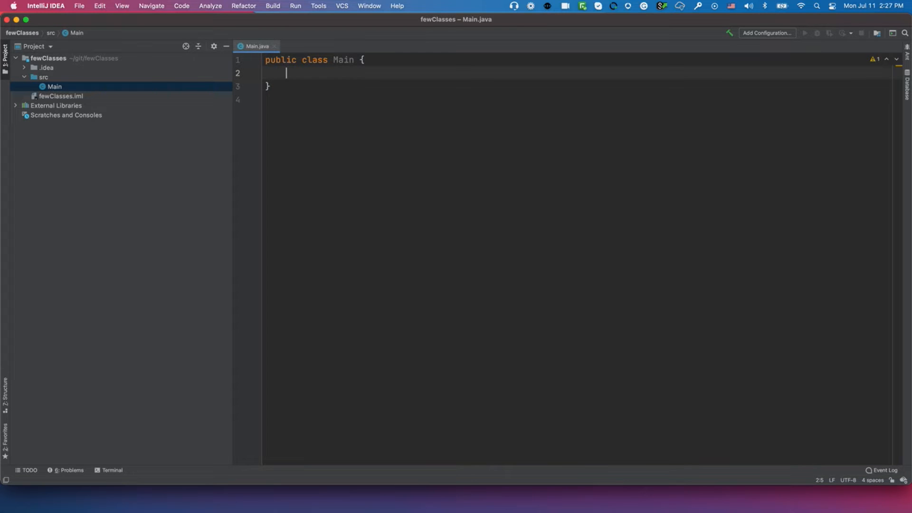
pyautogui.write('psvm')
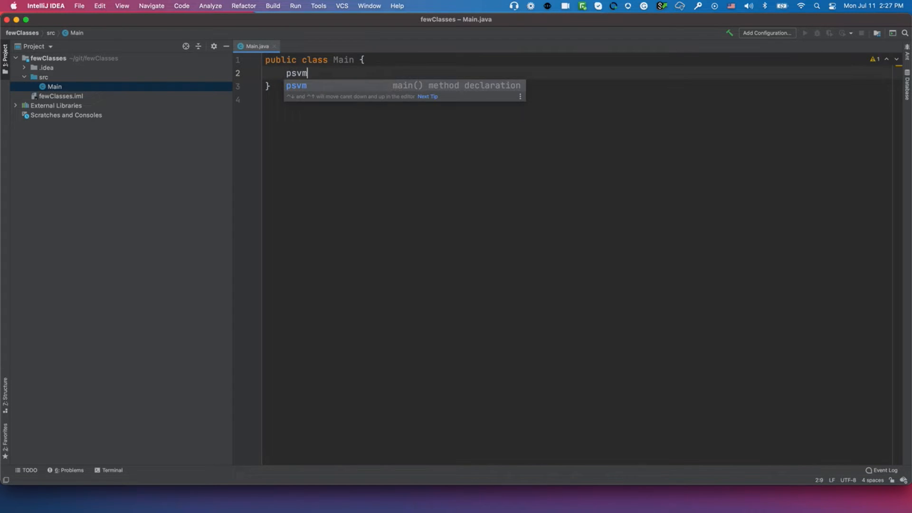
pyautogui.press('Tab')
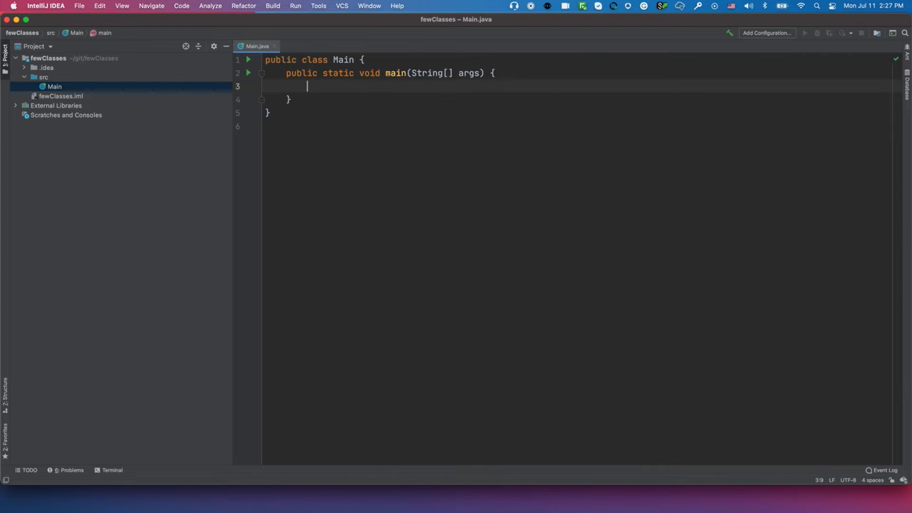
pyautogui.write('sou')
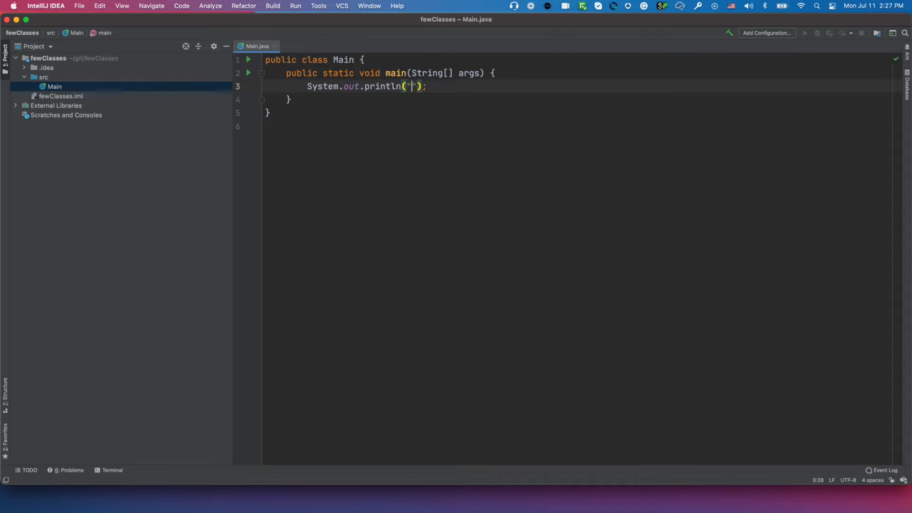
pyautogui.write('Hello')
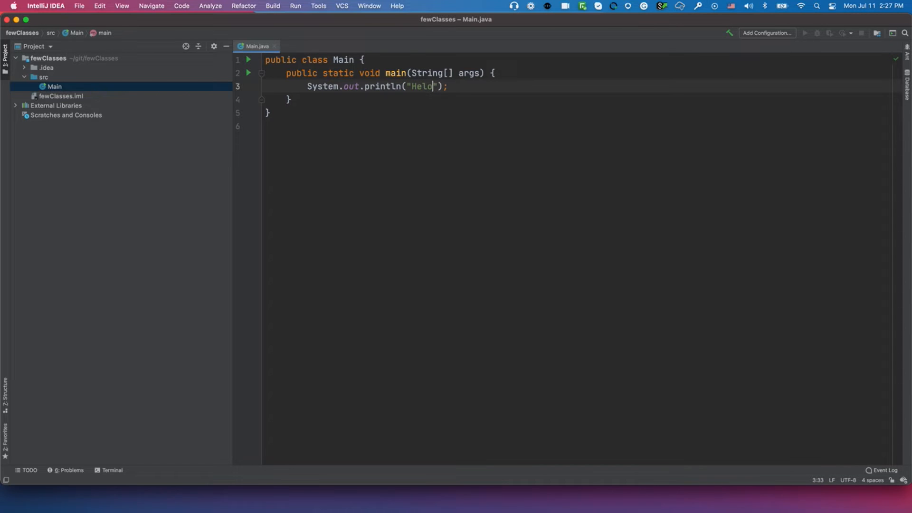
pyautogui.write('koi')
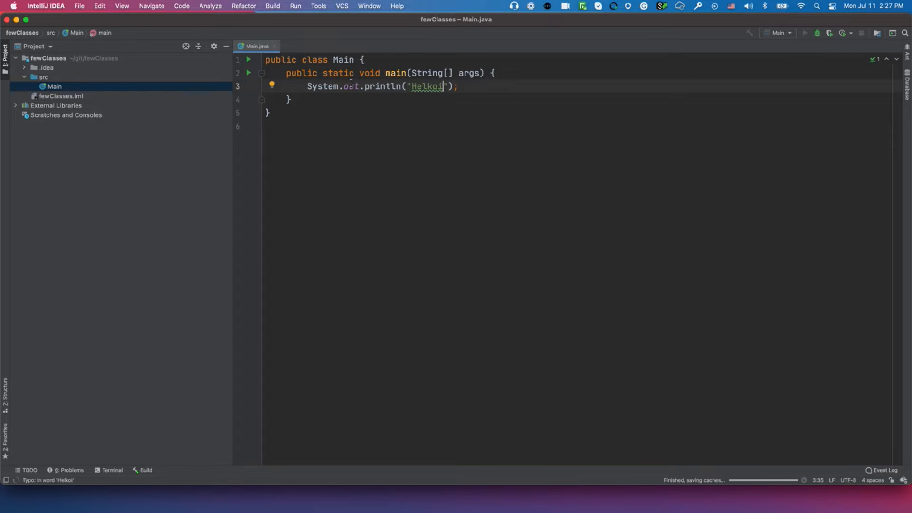
# Step: Run Main to print Helkoi, then expand src to list Main
pyautogui.click(805, 33)
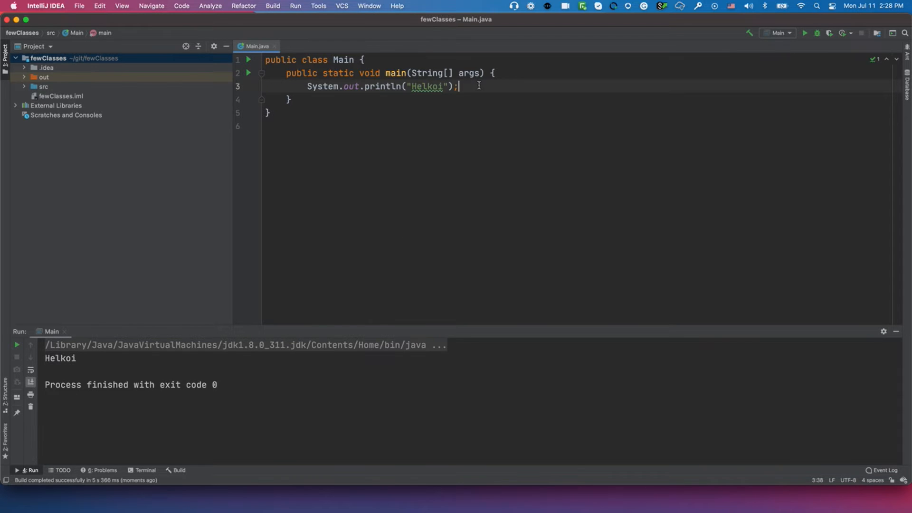
pyautogui.moveTo(25, 90)
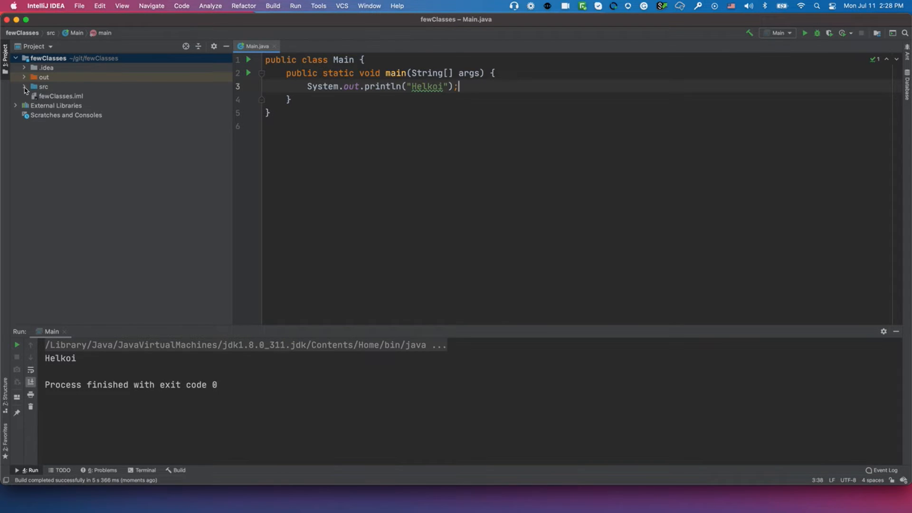
pyautogui.click(42, 86)
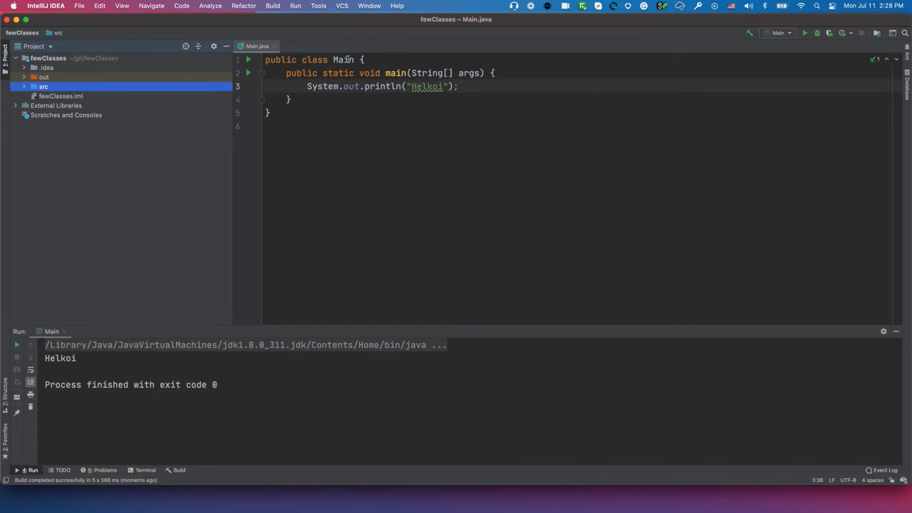
pyautogui.moveTo(131, 88)
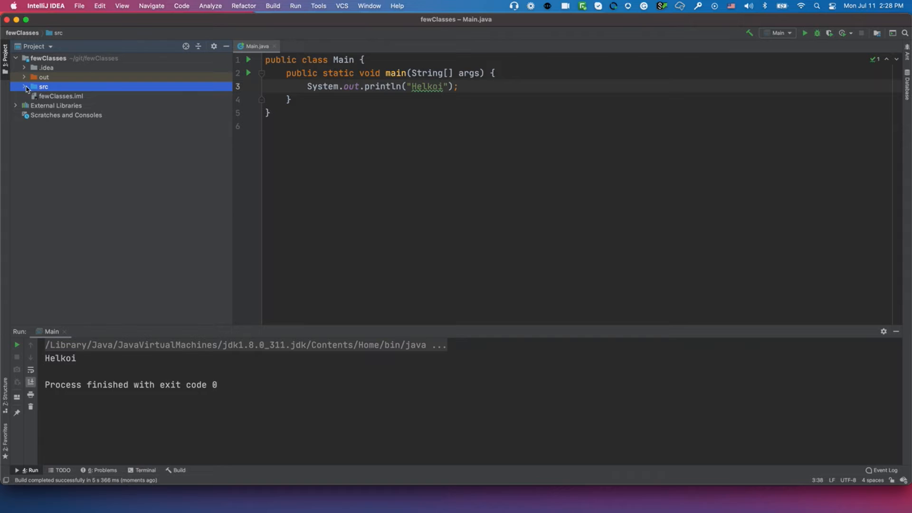
pyautogui.click(24, 86)
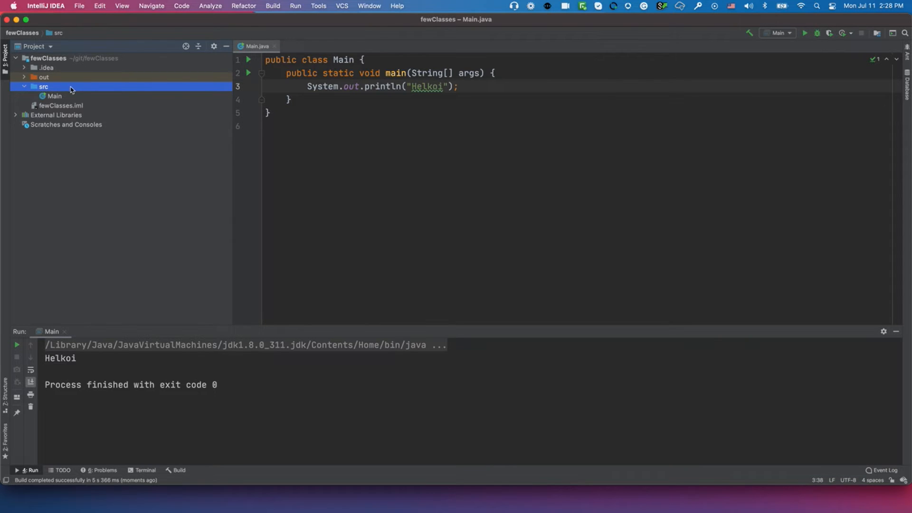
pyautogui.click(43, 78)
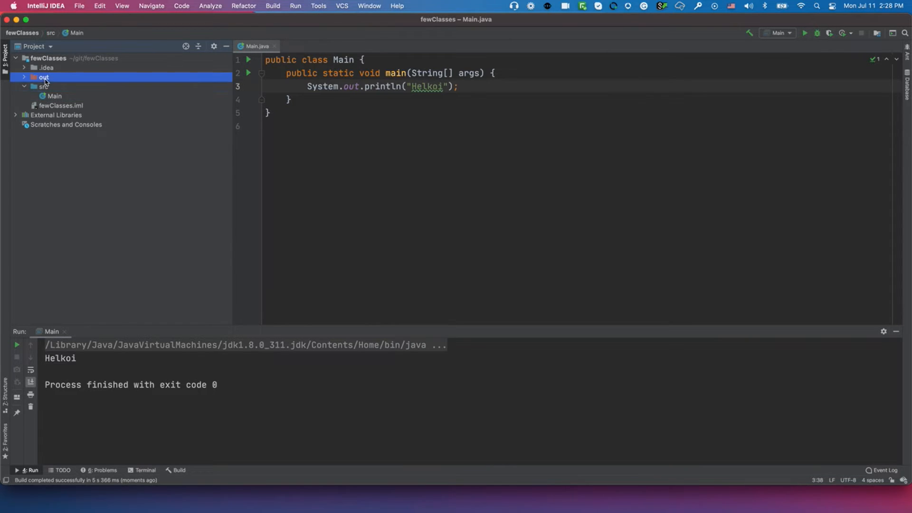
pyautogui.click(49, 57)
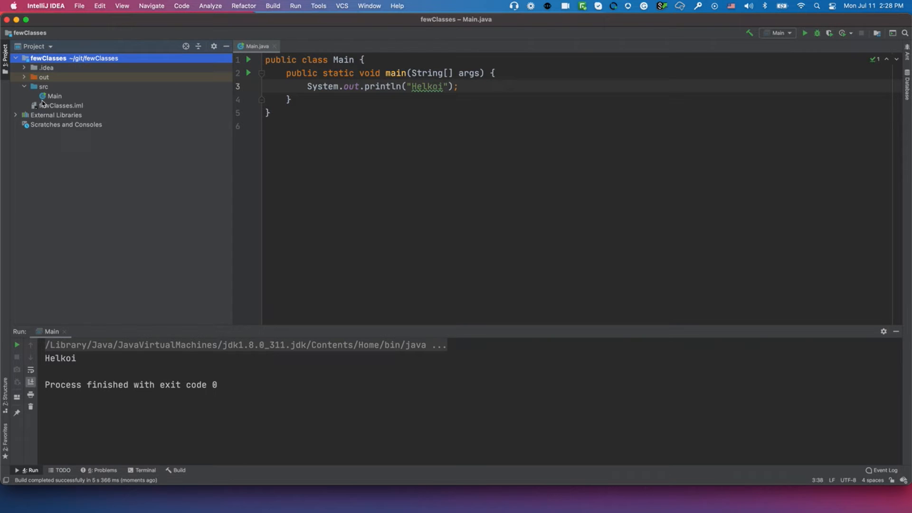
pyautogui.click(43, 86)
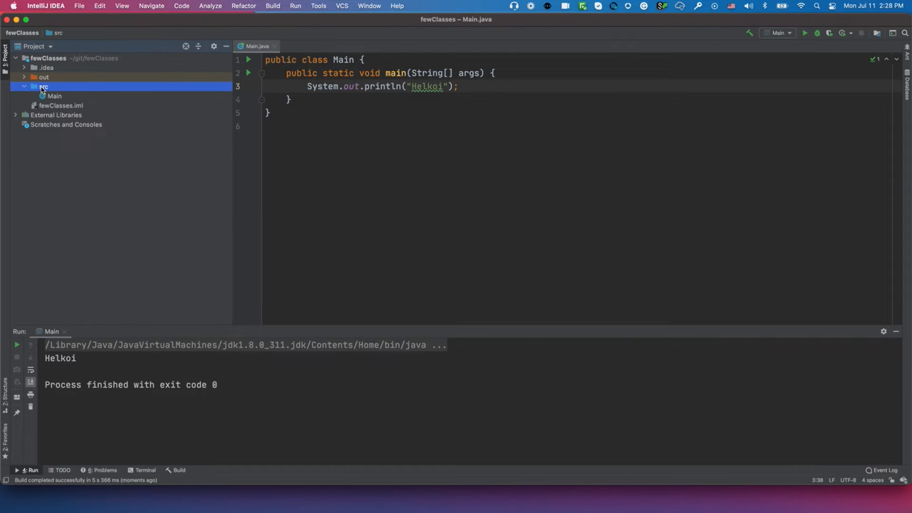
# Step: Add a City class to src and place the cursor inside its body
pyautogui.rightClick(43, 86)
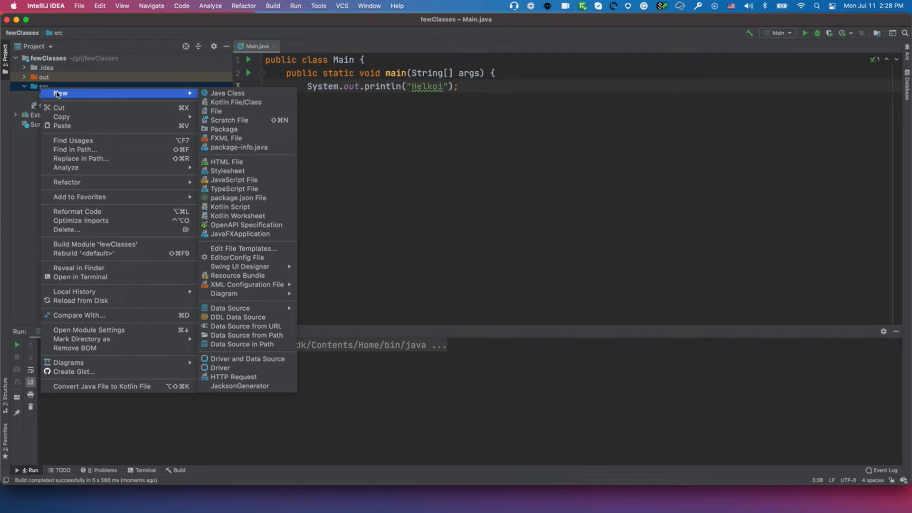
pyautogui.click(227, 93)
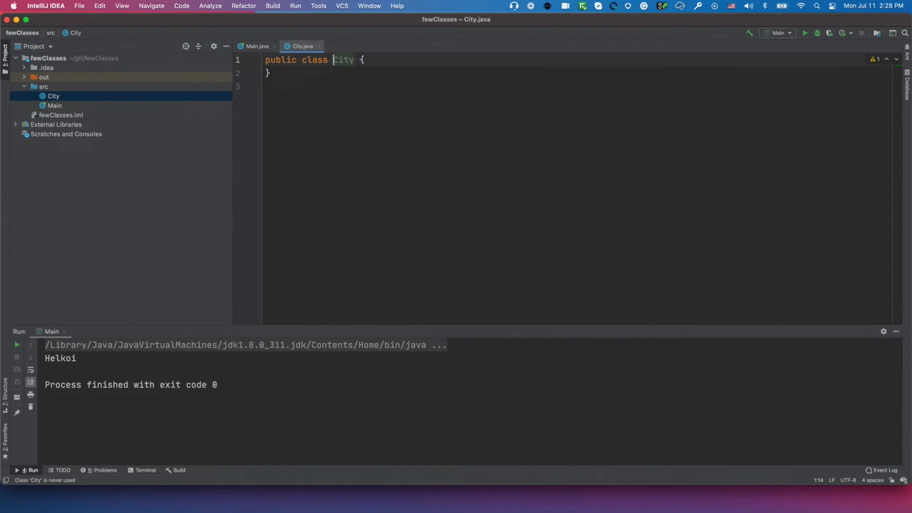
pyautogui.click(54, 106)
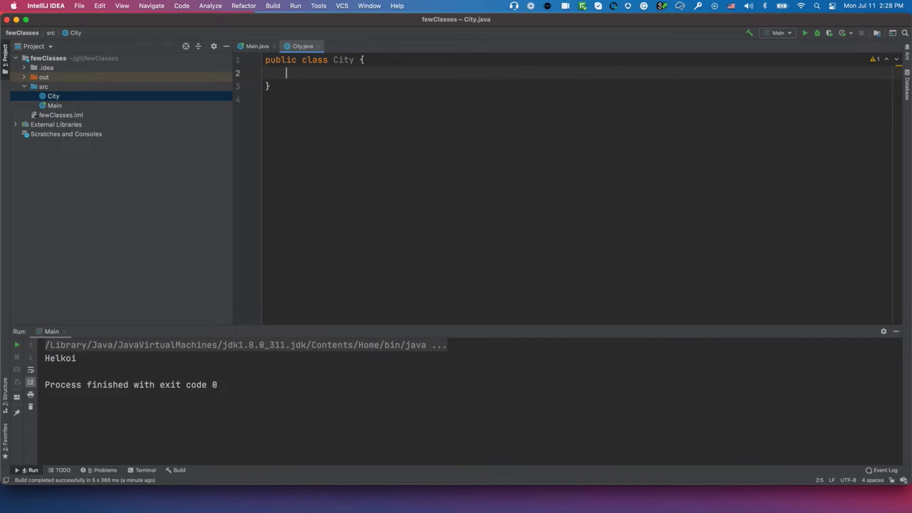
# Step: Declare an empty public void printCityName() method in City, then return to Main
pyautogui.write('print')
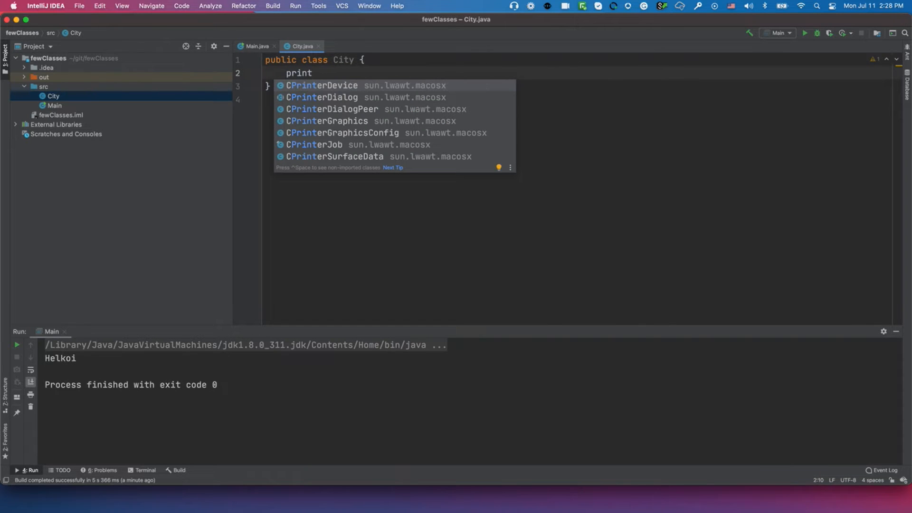
pyautogui.write('CityName*()')
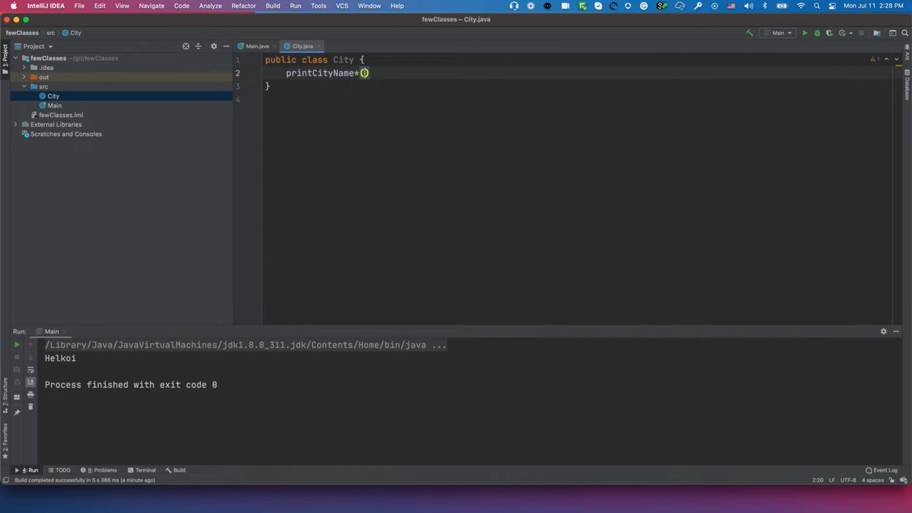
pyautogui.press('Backspace')
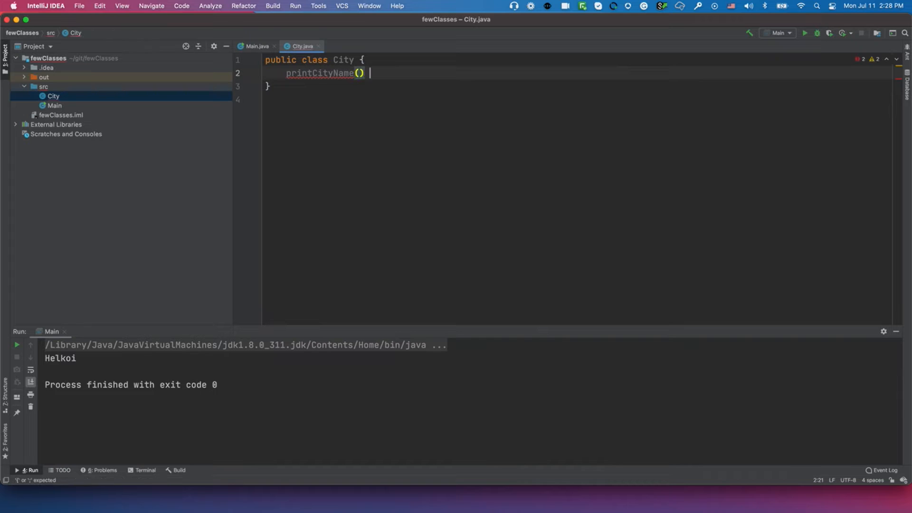
pyautogui.write('{')
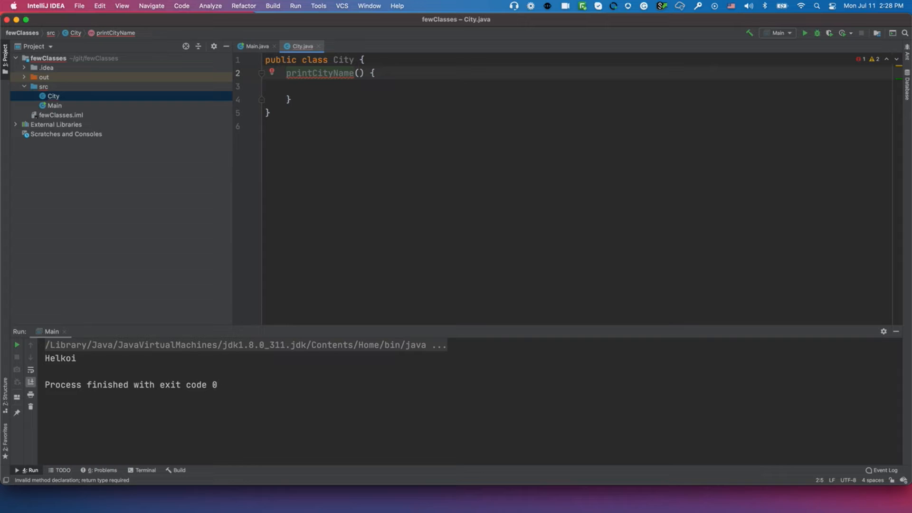
pyautogui.write('void')
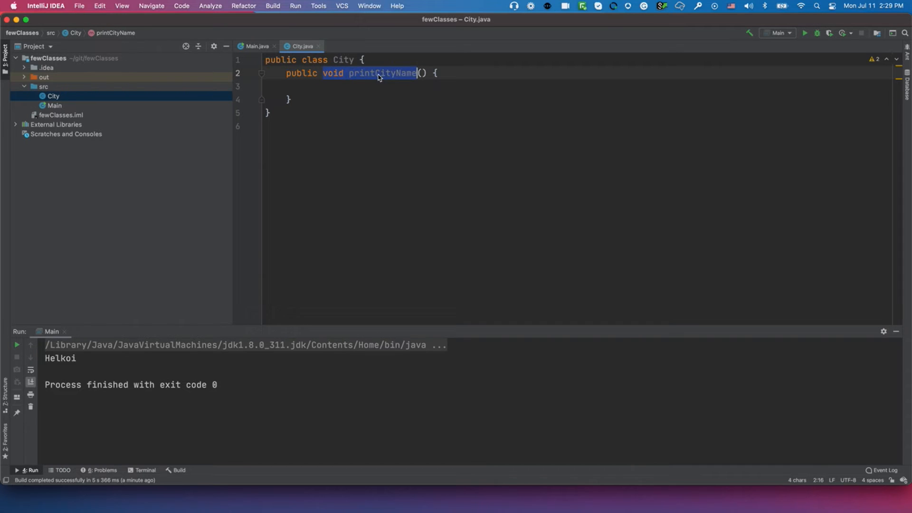
pyautogui.click(256, 46)
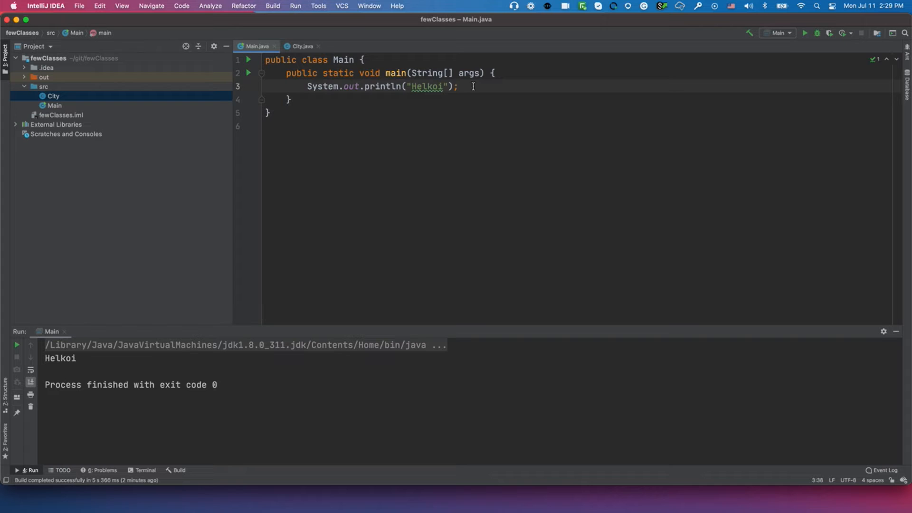
# Step: Add City myCityObjectX = new City(); on a new line after the println
pyautogui.click(300, 46)
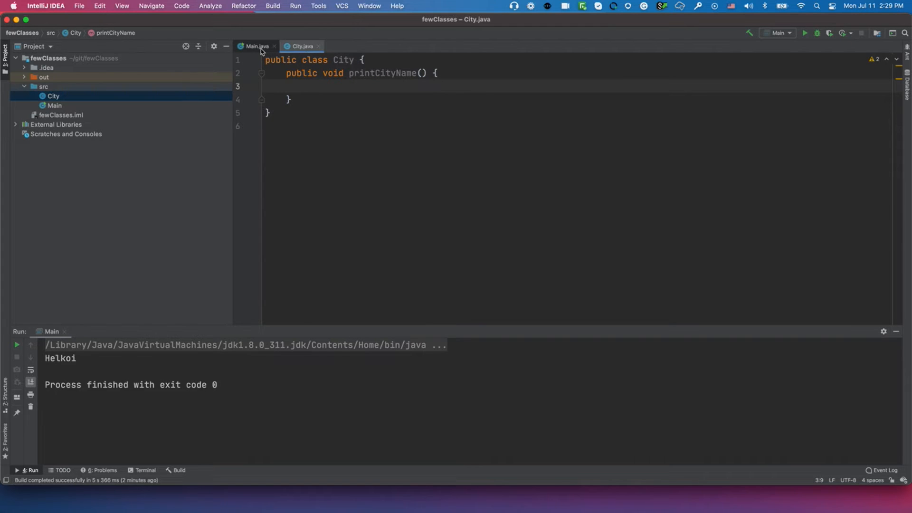
pyautogui.click(255, 46)
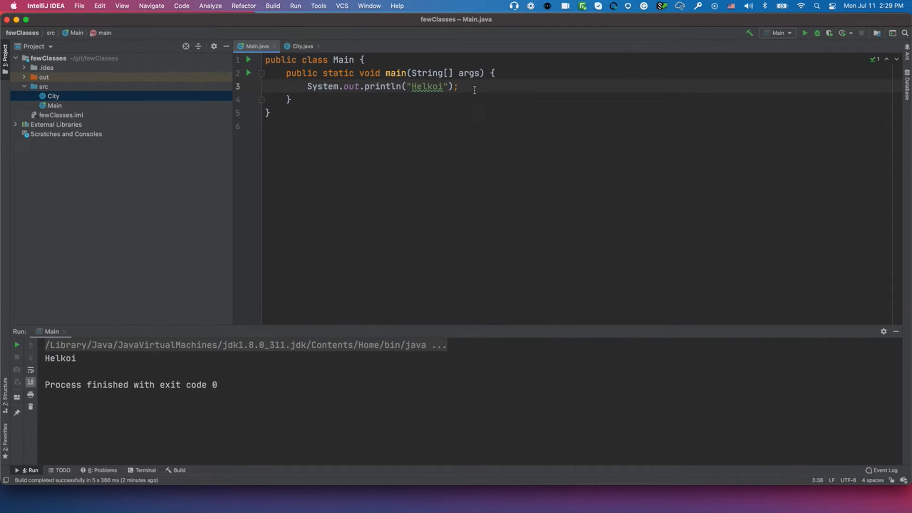
pyautogui.press('enter')
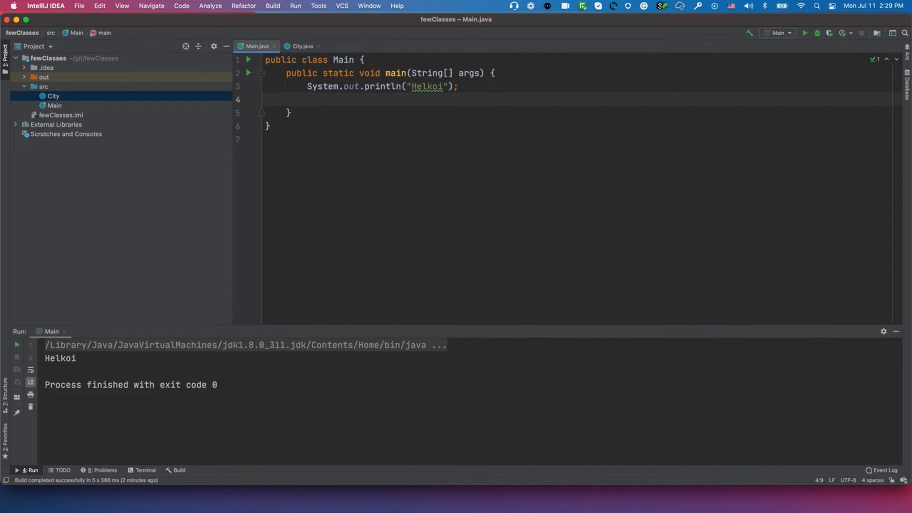
pyautogui.write('City')
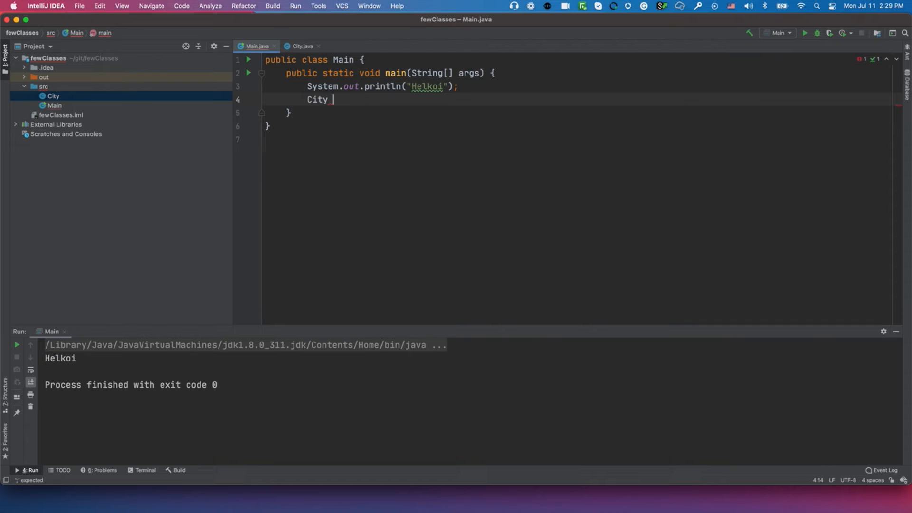
pyautogui.write('m')
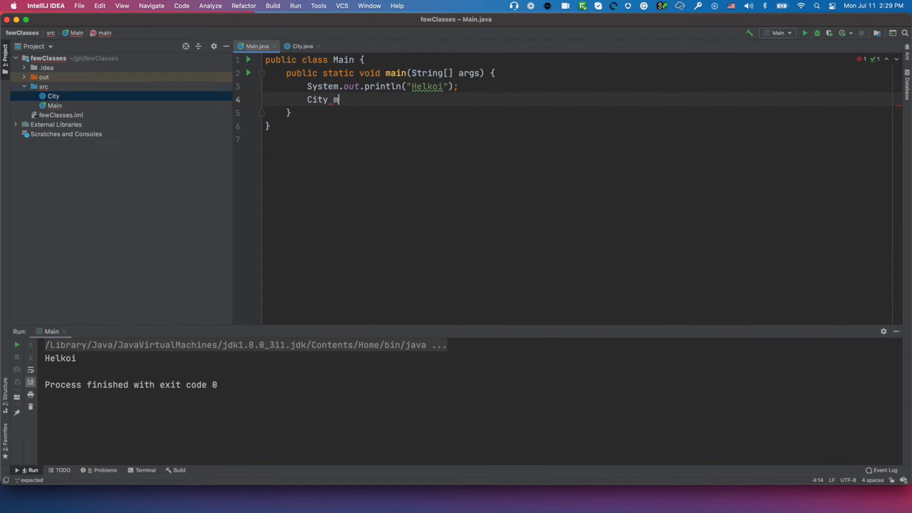
pyautogui.write('yCity')
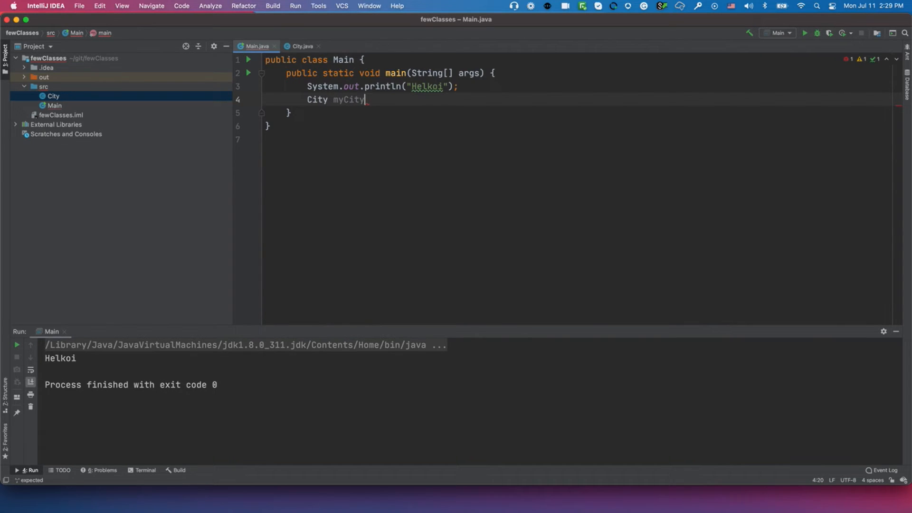
pyautogui.write('Object =')
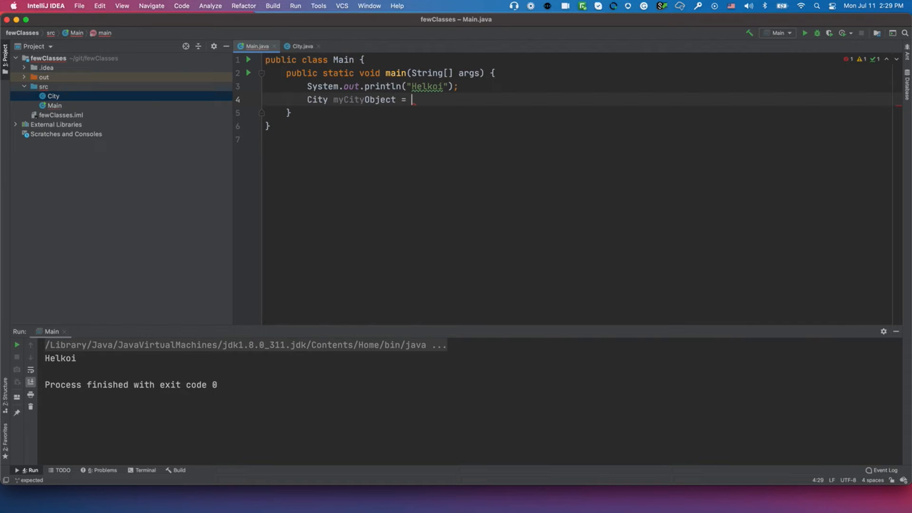
pyautogui.write('X')
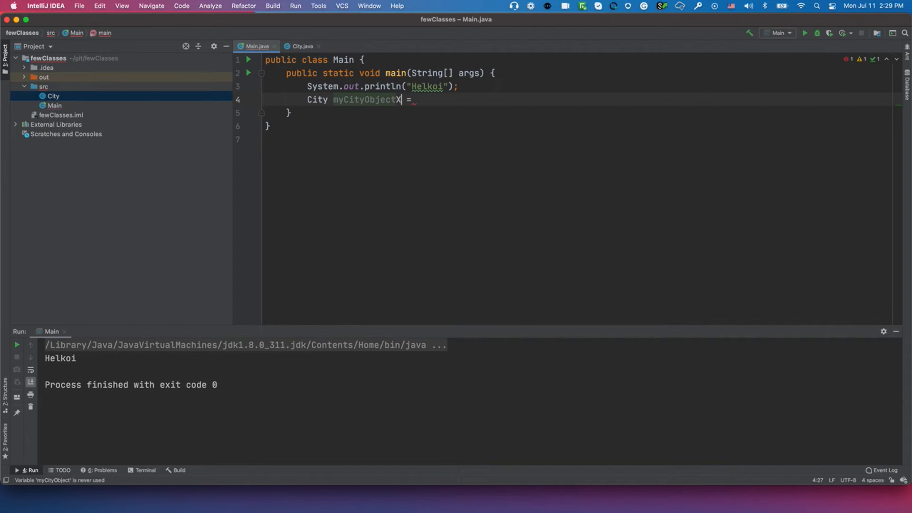
pyautogui.write('n')
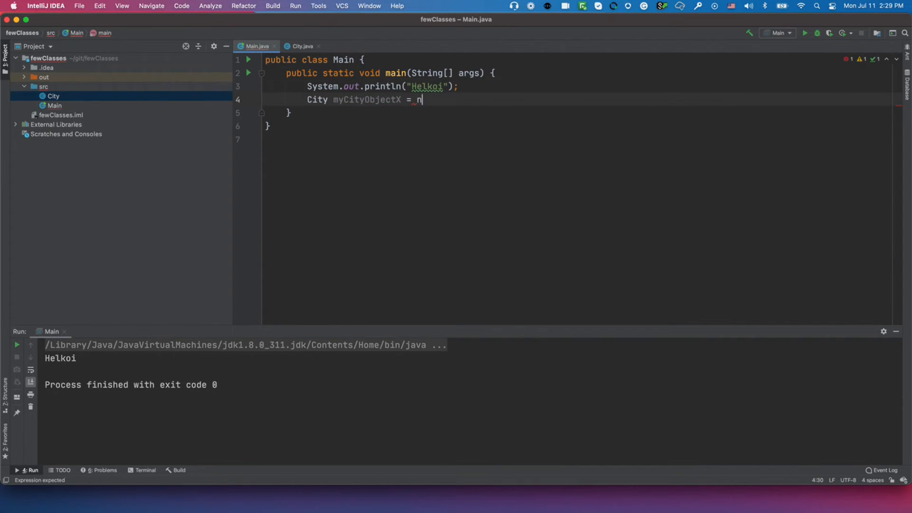
pyautogui.write('ew City();')
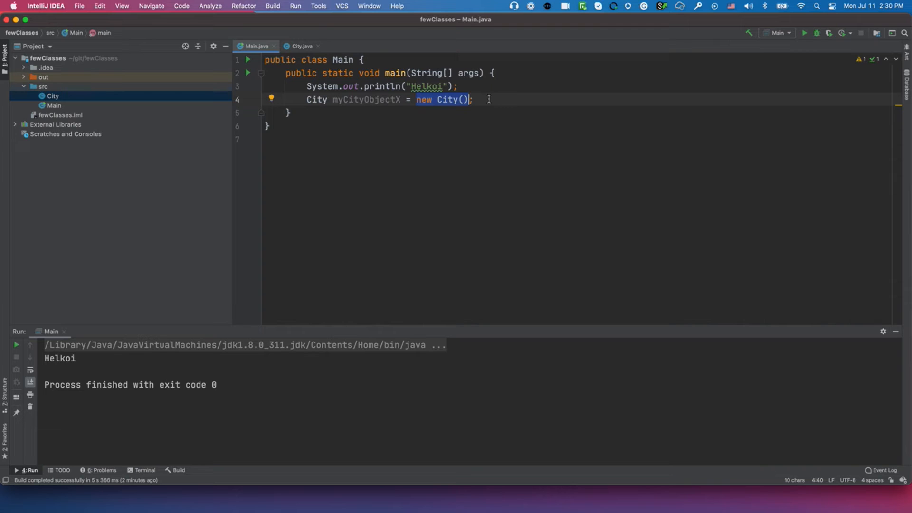
pyautogui.click(301, 46)
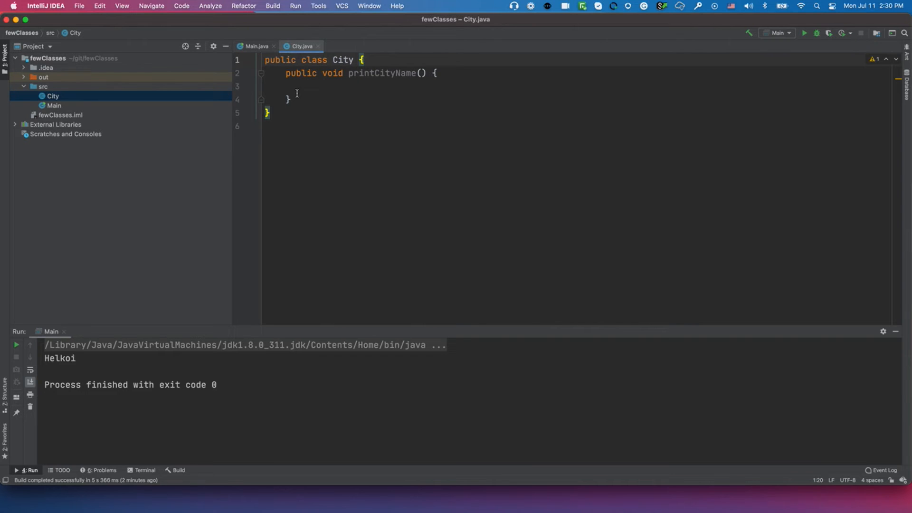
pyautogui.click(255, 46)
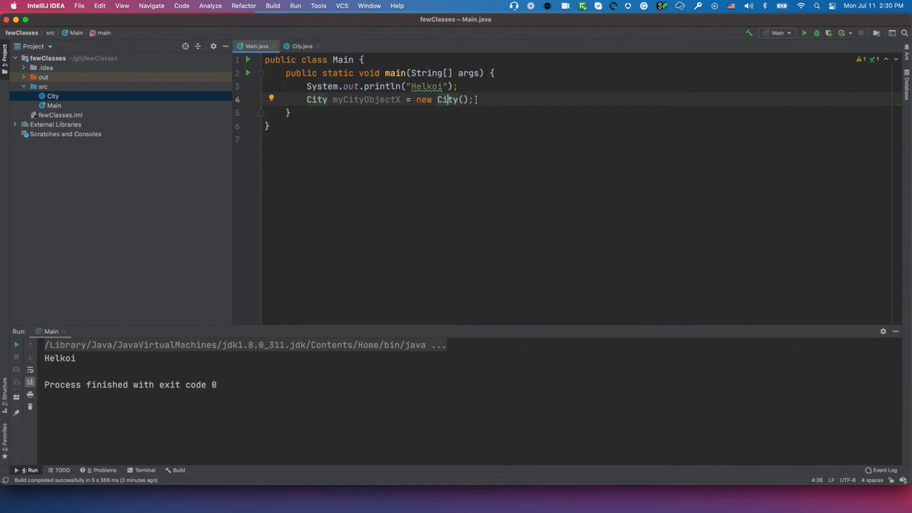
pyautogui.click(301, 46)
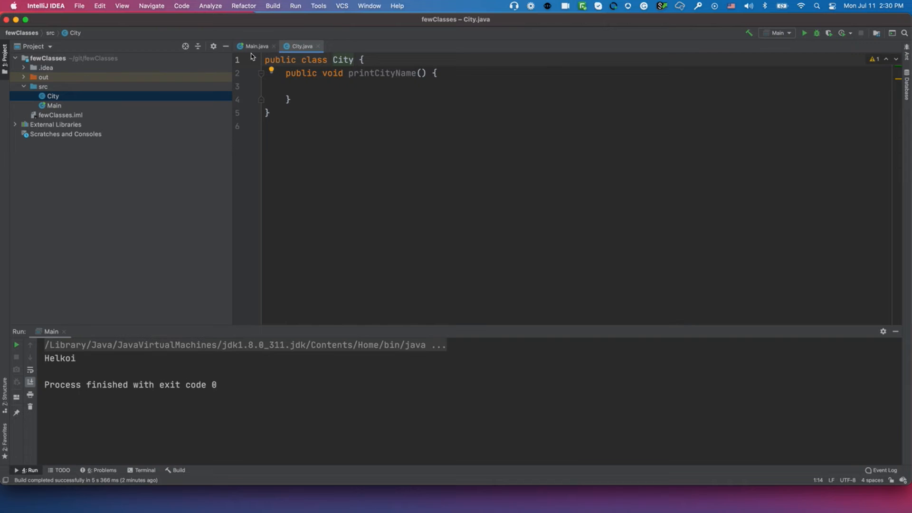
pyautogui.click(255, 46)
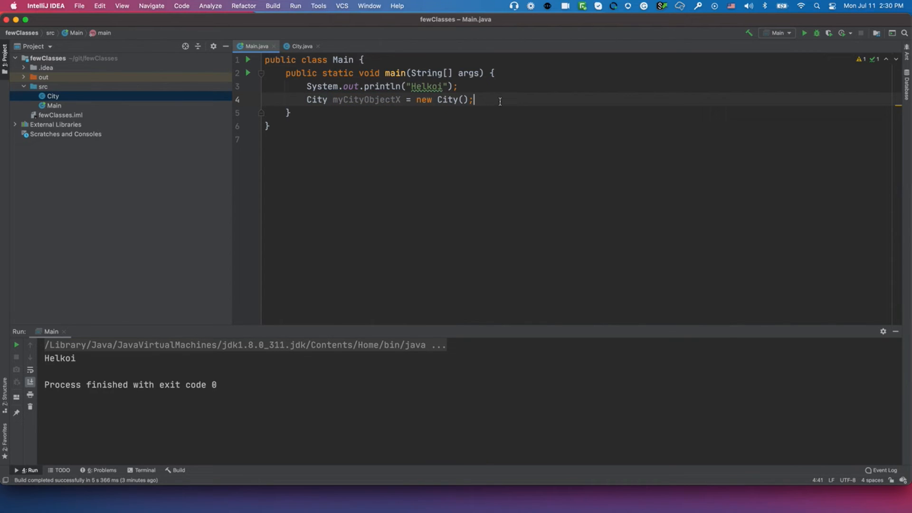
# Step: Add myCityObjectX.printCityName(); on line 5 of Main and view the method's declaration
pyautogui.write('myCityObjectX')
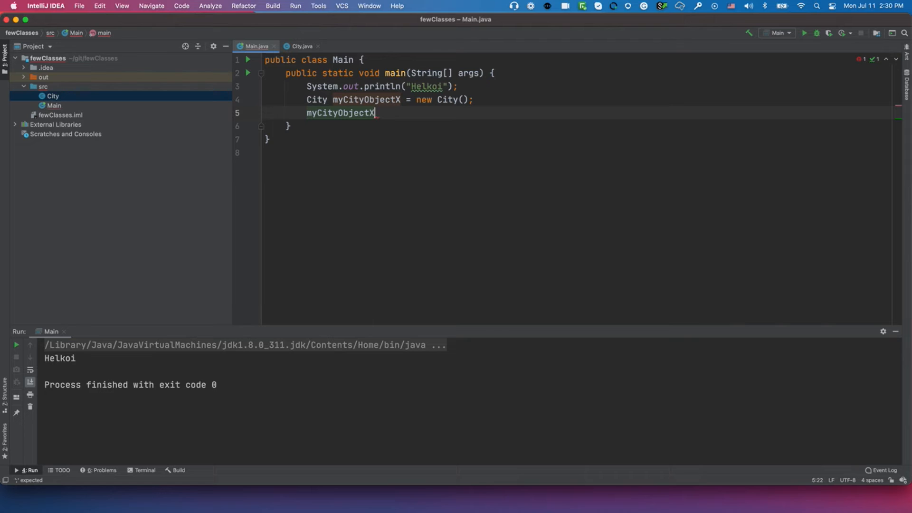
pyautogui.write('.')
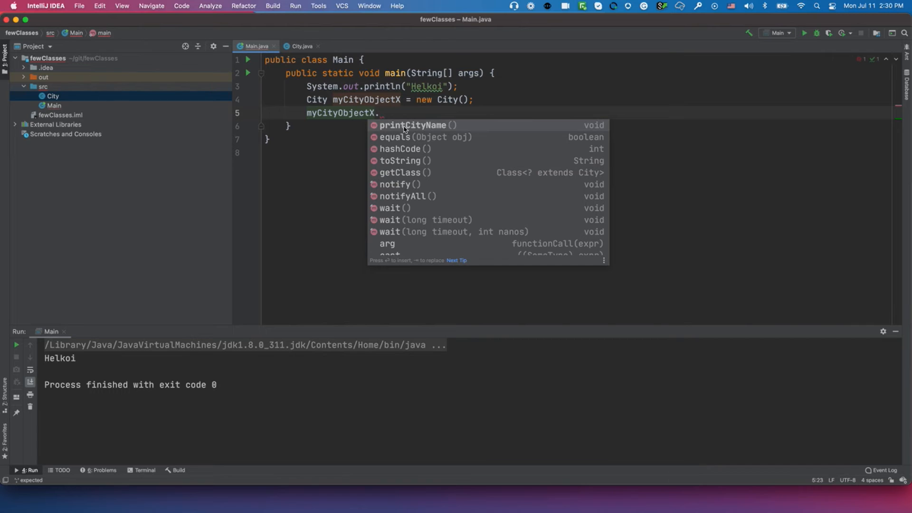
pyautogui.press('Escape')
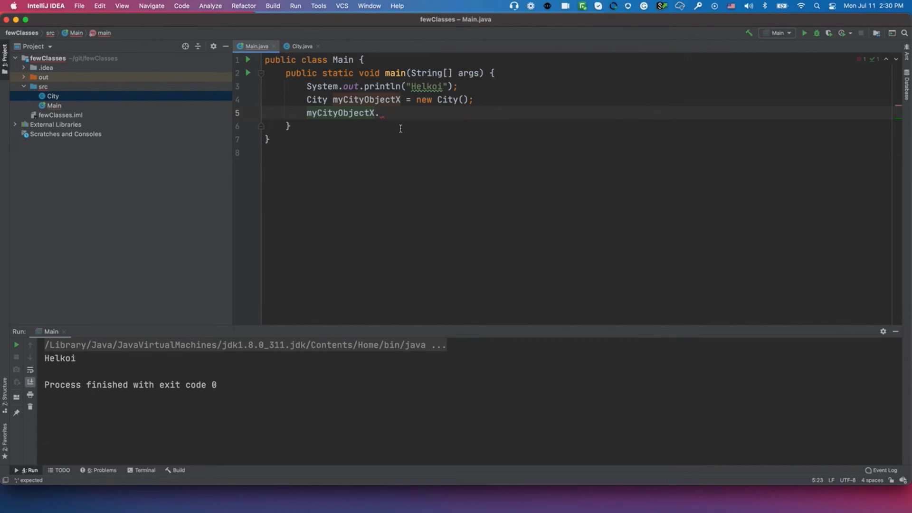
pyautogui.write('printCityName();')
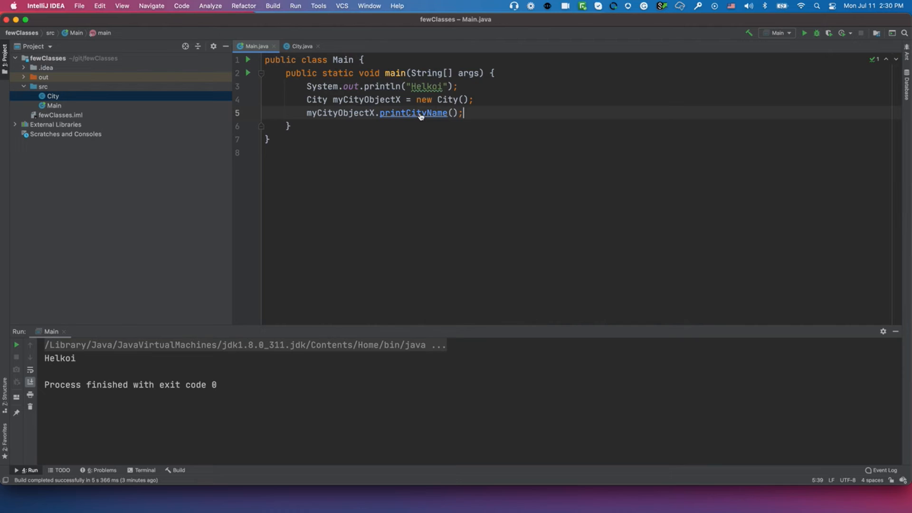
pyautogui.moveTo(413, 113)
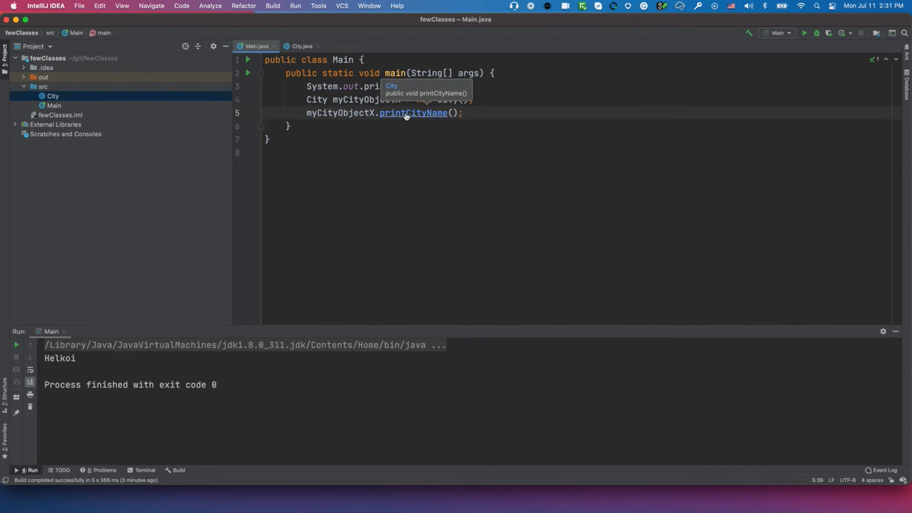
pyautogui.click(414, 113)
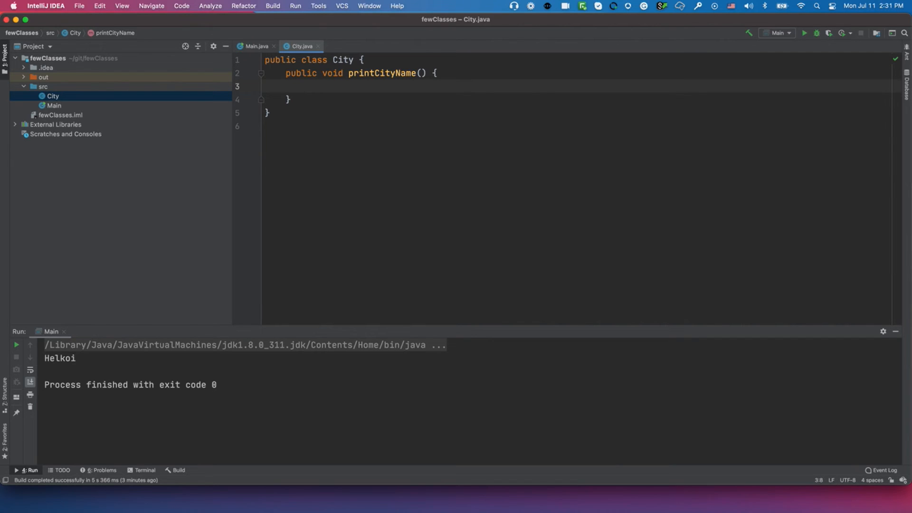
# Step: Fill City's printCityName body with System.out.println("San Diego"); and return to Main.java
pyautogui.write('System.out.println();')
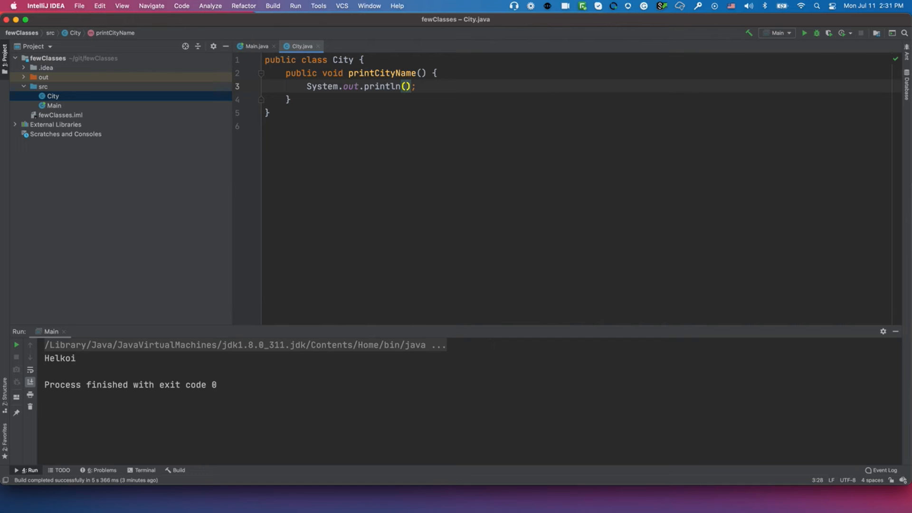
pyautogui.write('San I"')
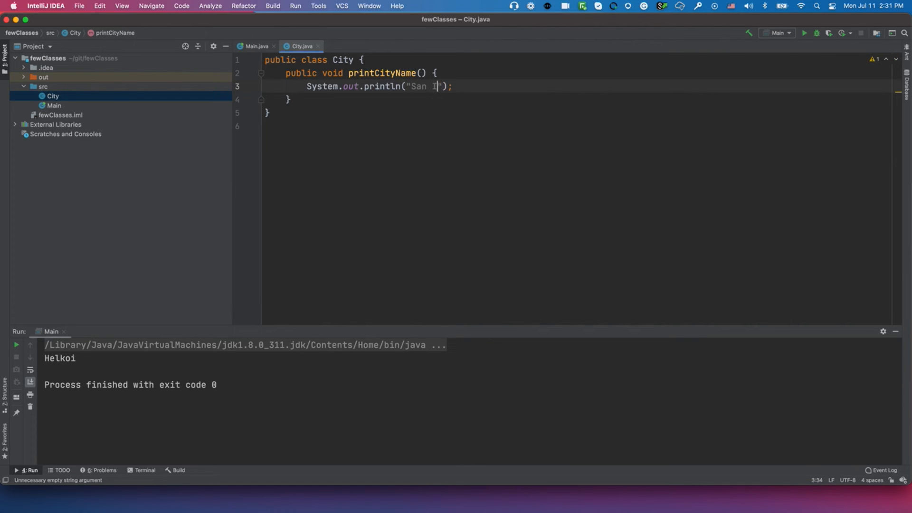
pyautogui.write('Die')
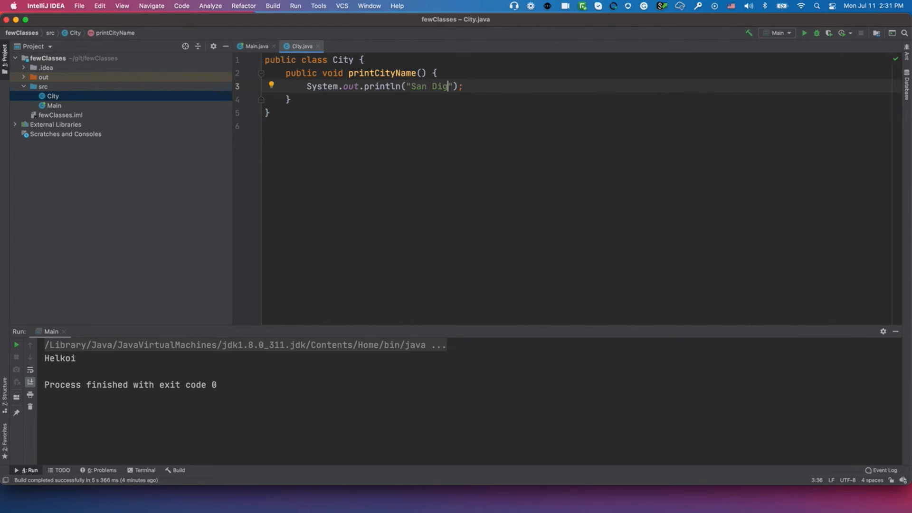
pyautogui.write('eo')
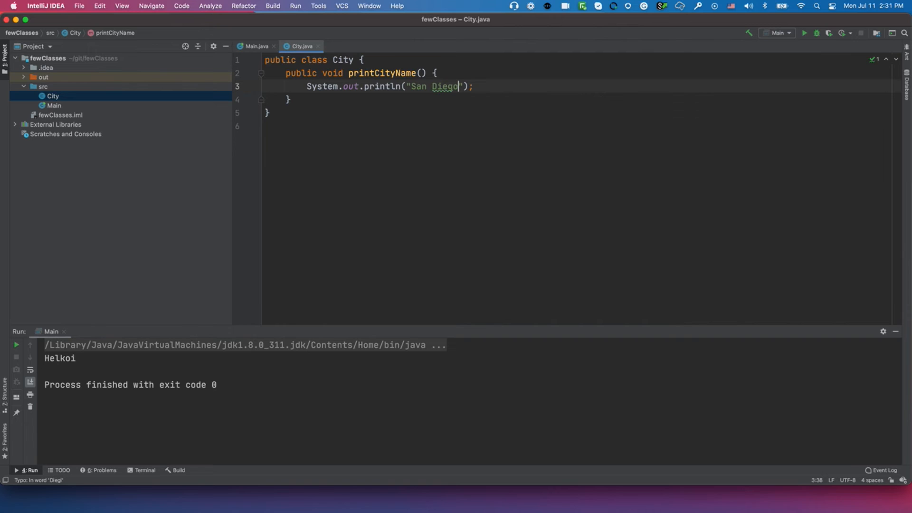
pyautogui.click(256, 46)
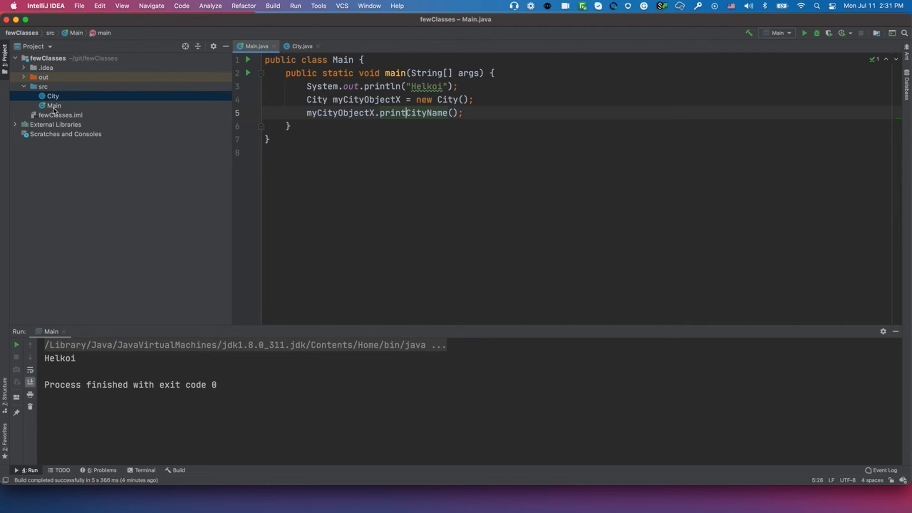
# Step: Run Main to print Helkoi and San Diego, then debug it to pause at line 3
pyautogui.click(53, 106)
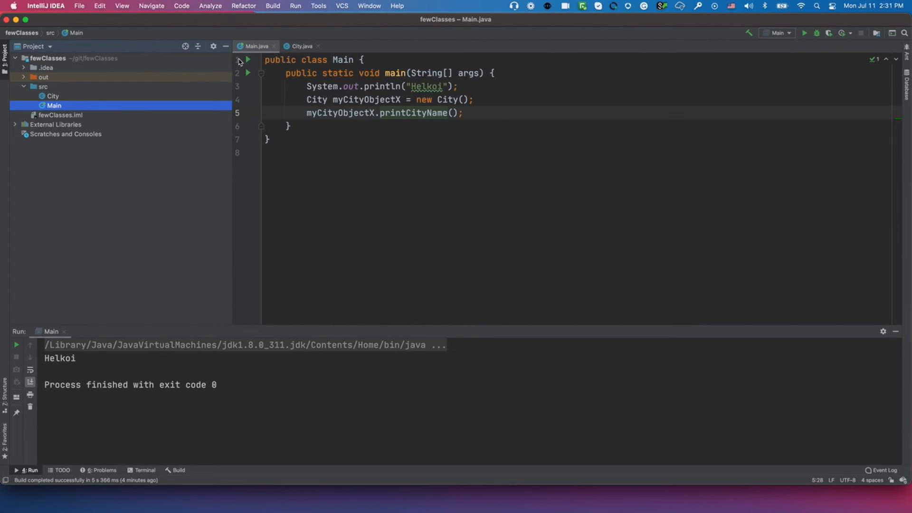
pyautogui.click(248, 72)
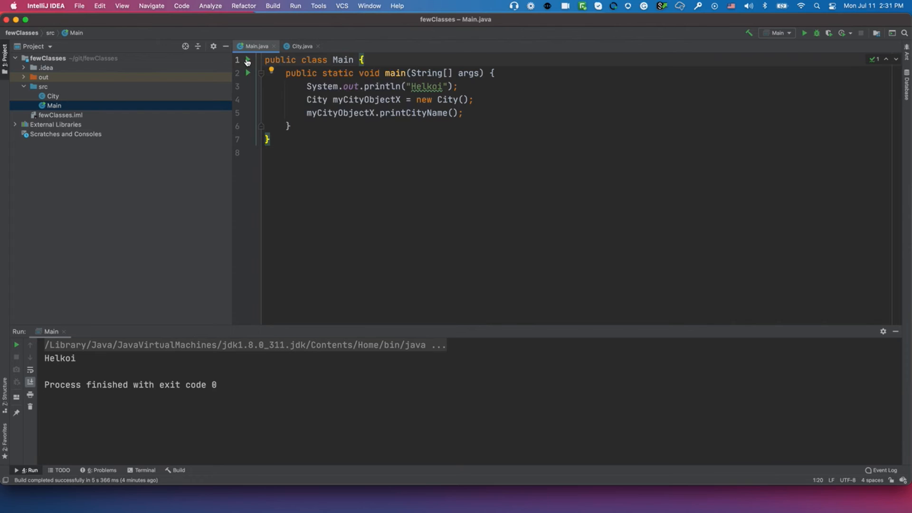
pyautogui.click(246, 73)
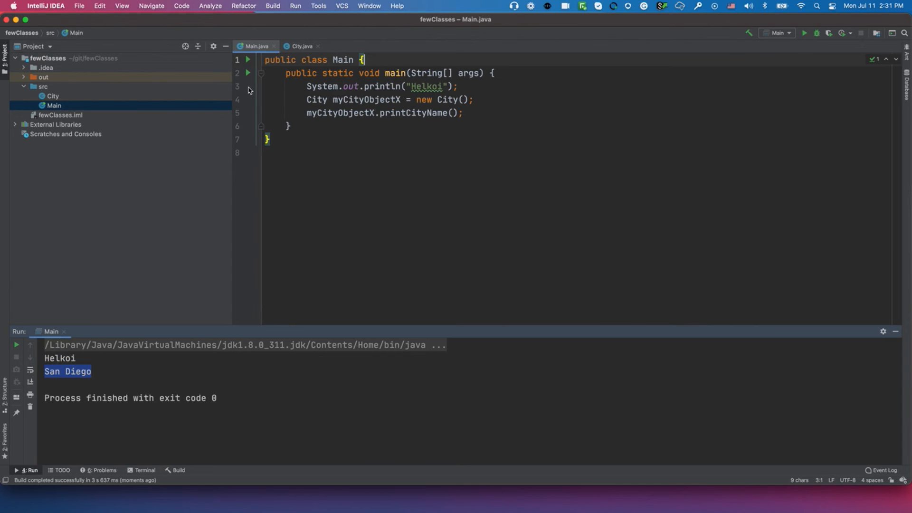
pyautogui.click(249, 86)
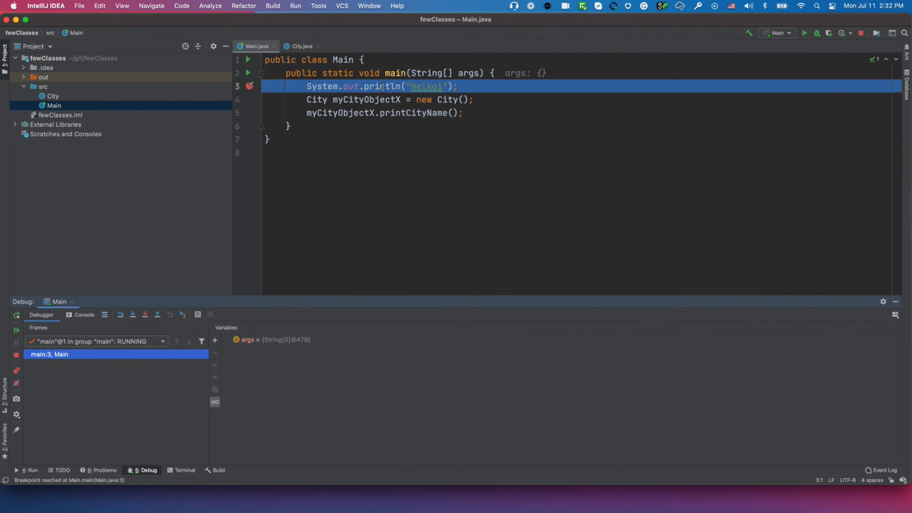
# Step: Step past the Helkoi print and check the console, then view printCityName in City
pyautogui.click(120, 315)
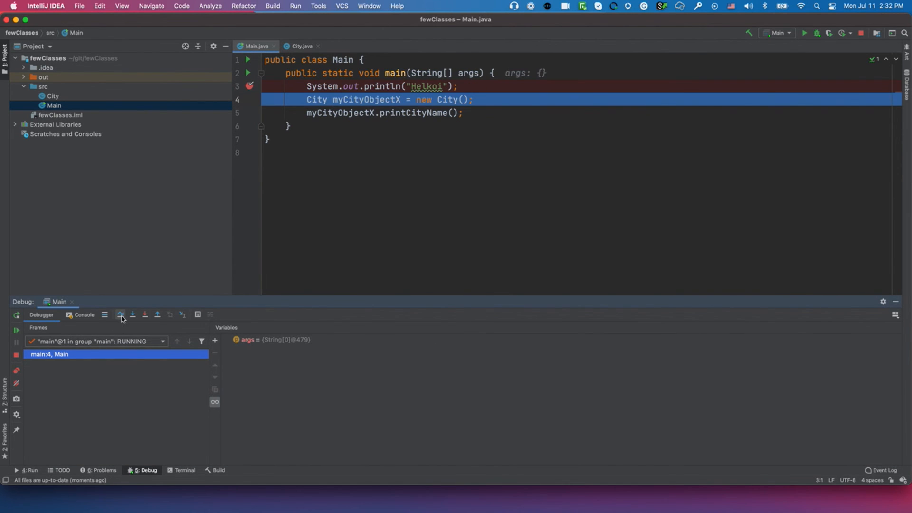
pyautogui.click(83, 314)
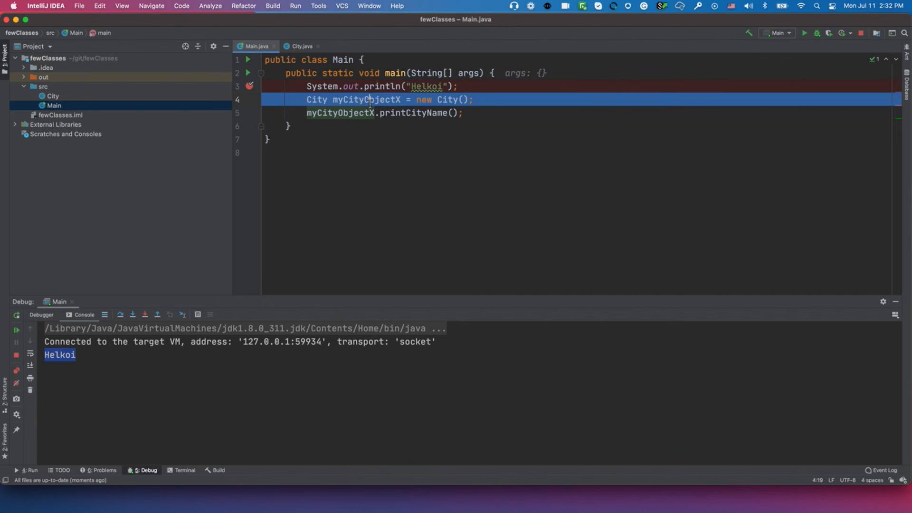
pyautogui.doubleClick(360, 99)
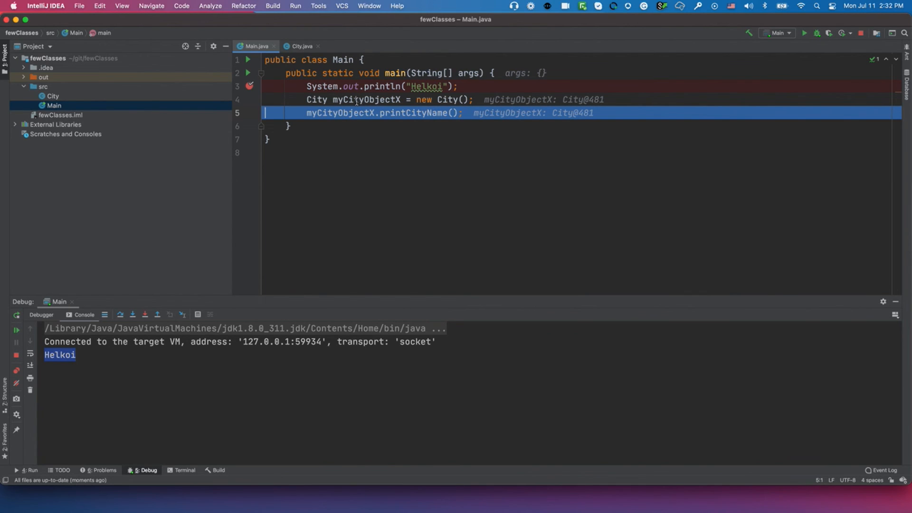
pyautogui.doubleClick(365, 99)
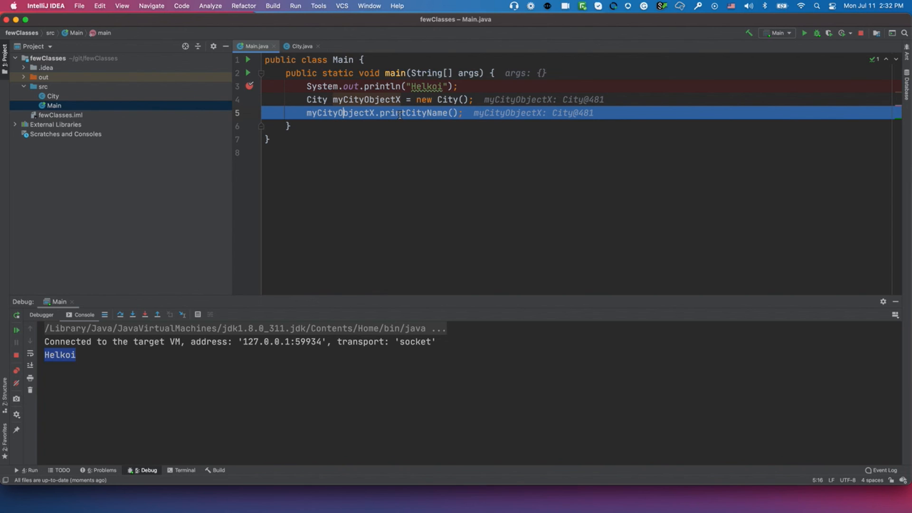
pyautogui.moveTo(414, 113)
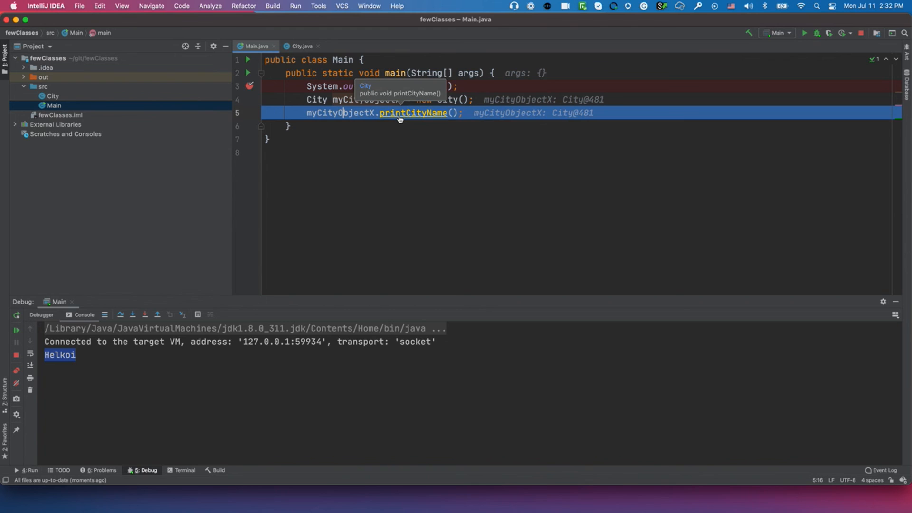
pyautogui.click(413, 113)
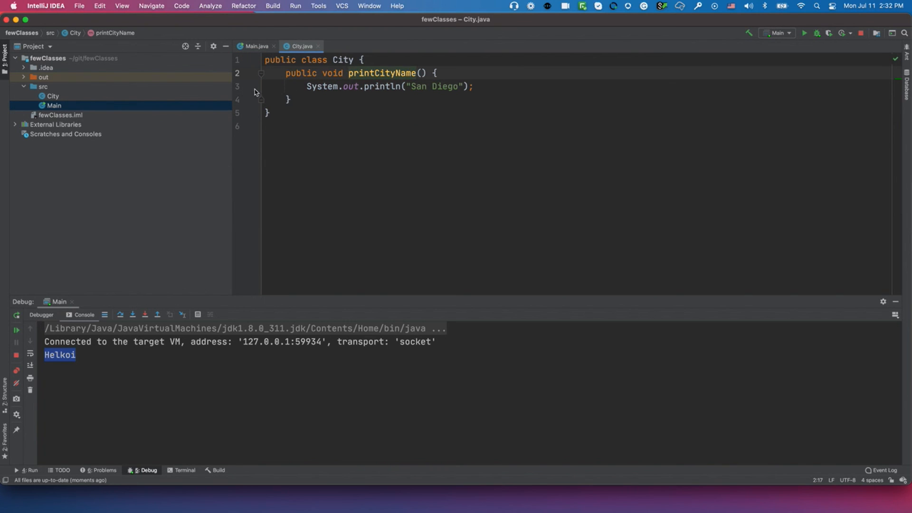
# Step: Step into printCityName from Main, pausing on City's San Diego print line
pyautogui.click(250, 86)
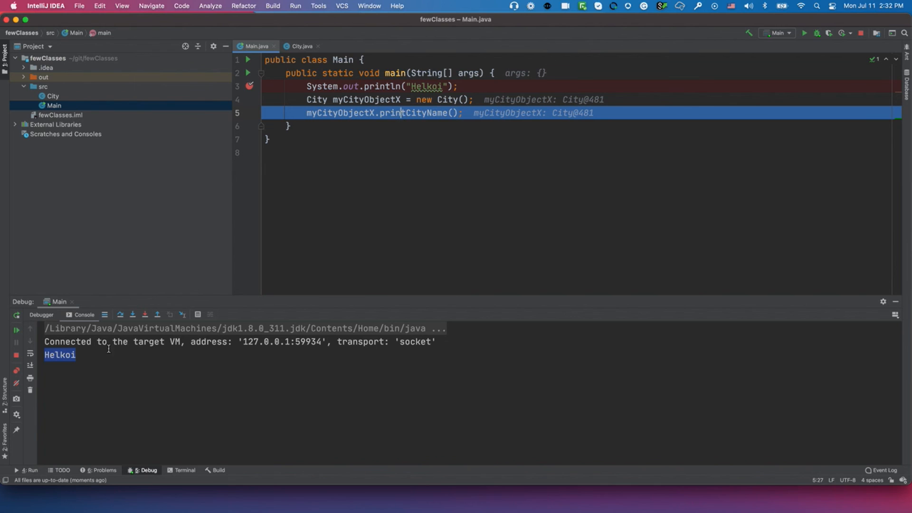
pyautogui.click(301, 46)
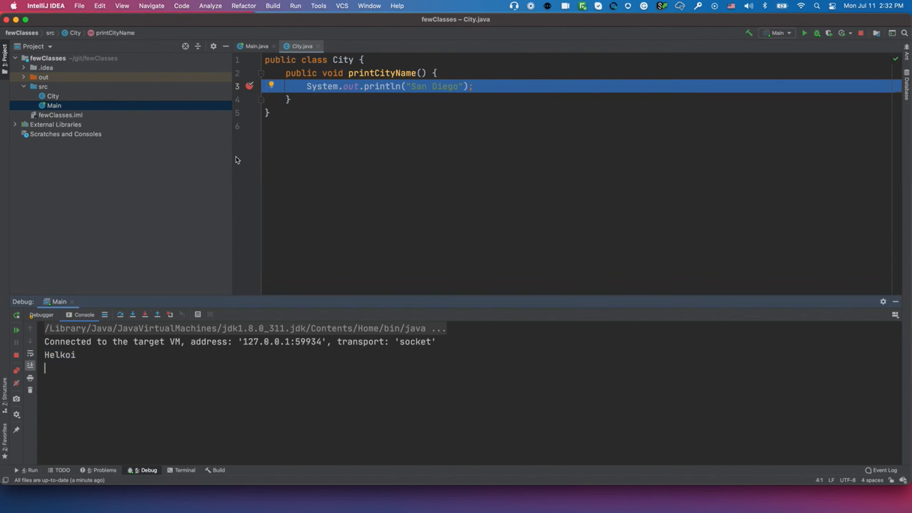
pyautogui.doubleClick(381, 73)
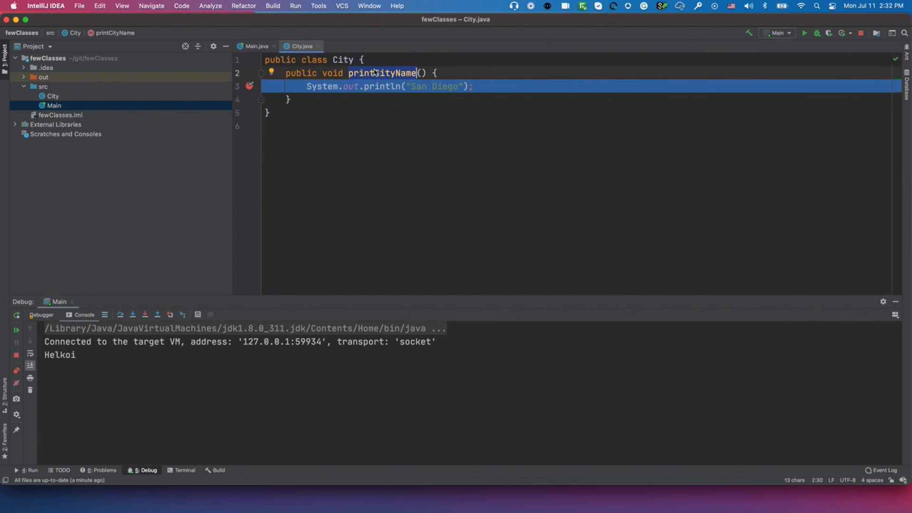
pyautogui.doubleClick(343, 60)
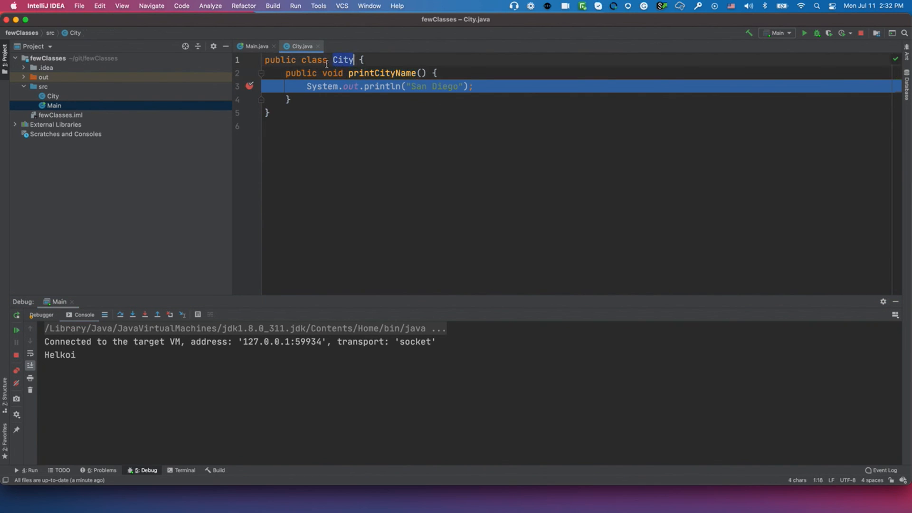
pyautogui.click(254, 46)
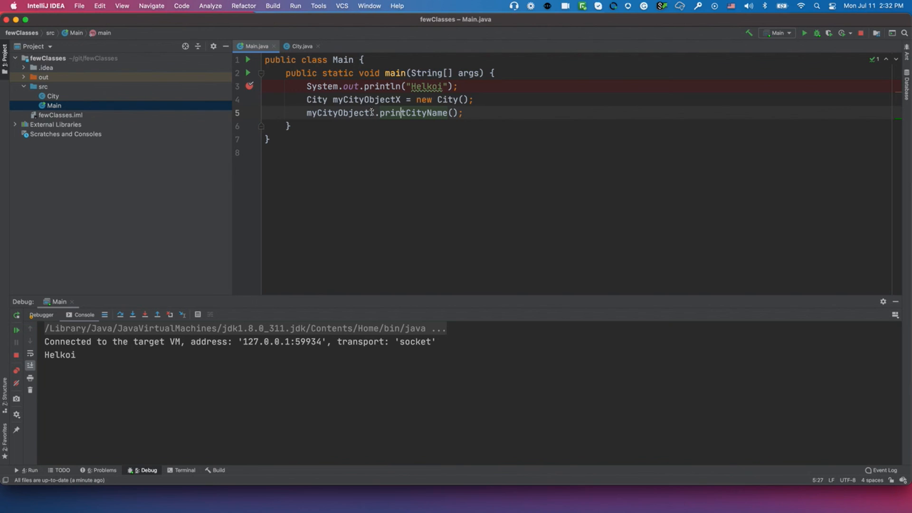
pyautogui.doubleClick(366, 100)
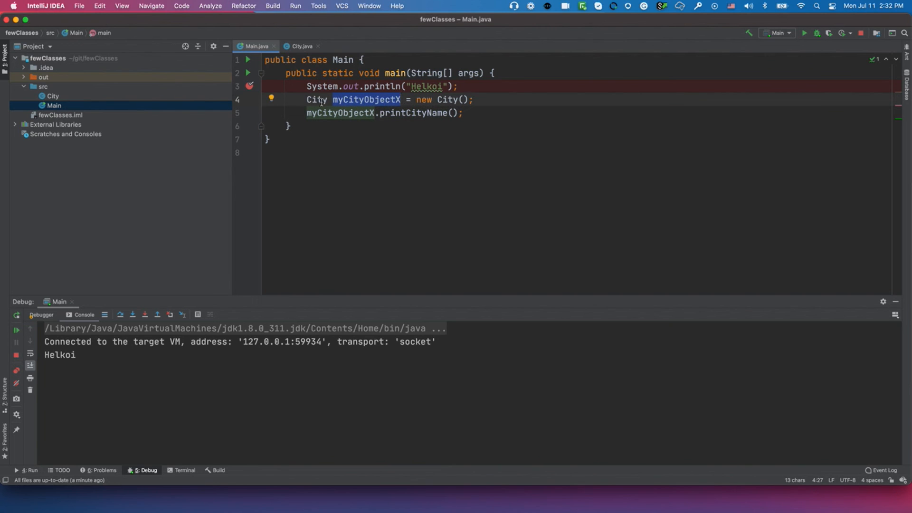
pyautogui.click(381, 113)
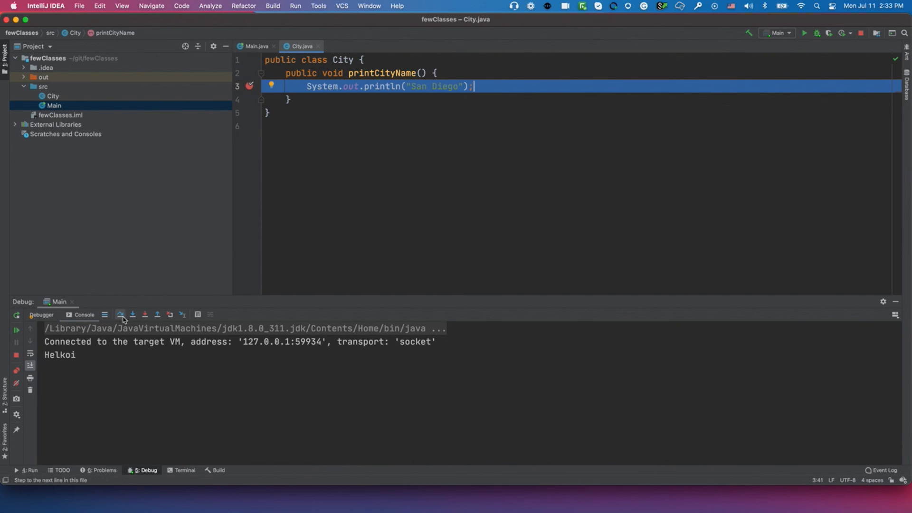
# Step: Step over the San Diego print, step out of printCityName, and resume to exit
pyautogui.click(119, 315)
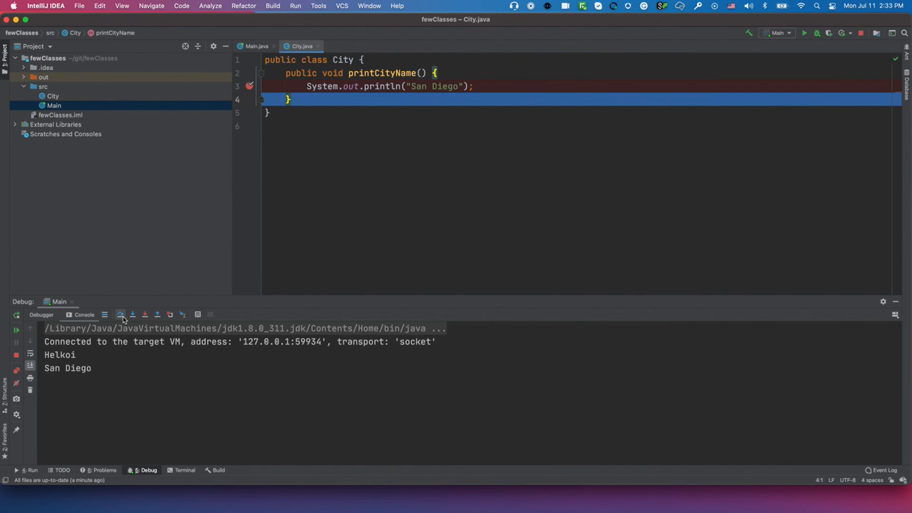
pyautogui.click(256, 46)
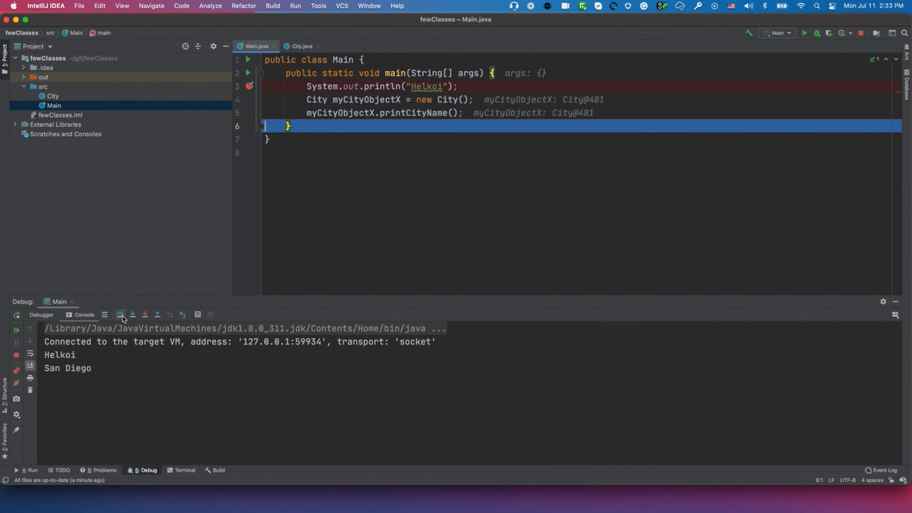
pyautogui.click(121, 314)
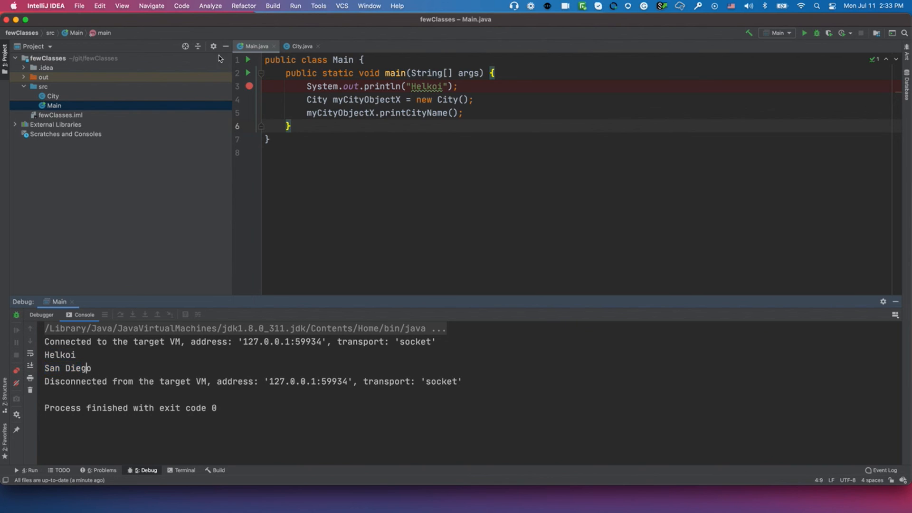
pyautogui.click(54, 106)
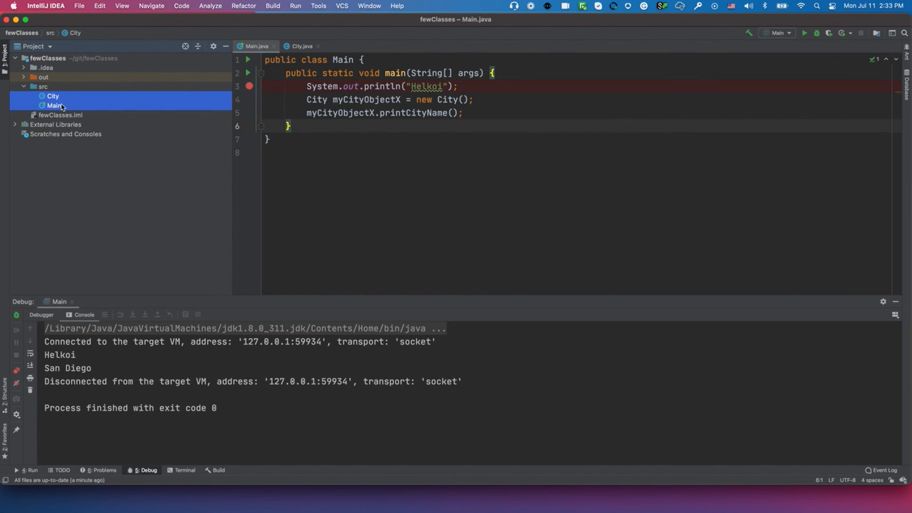
pyautogui.click(53, 96)
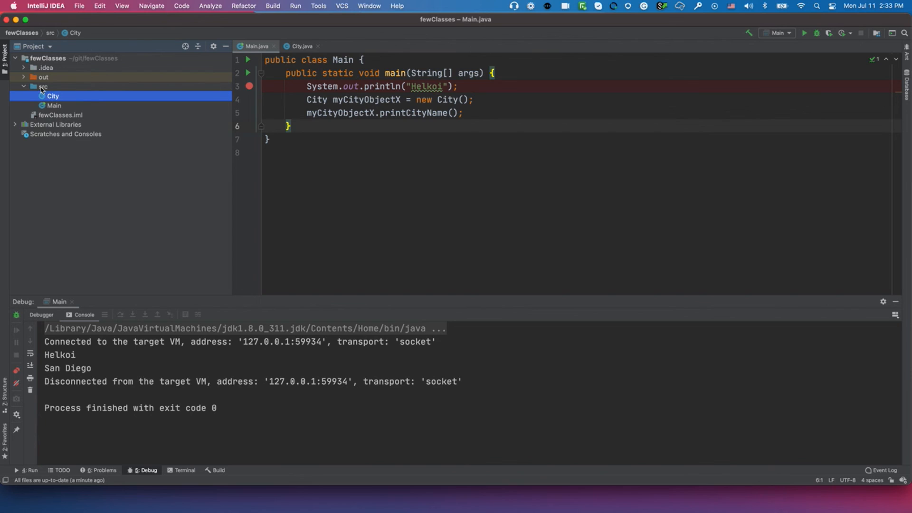
pyautogui.click(43, 87)
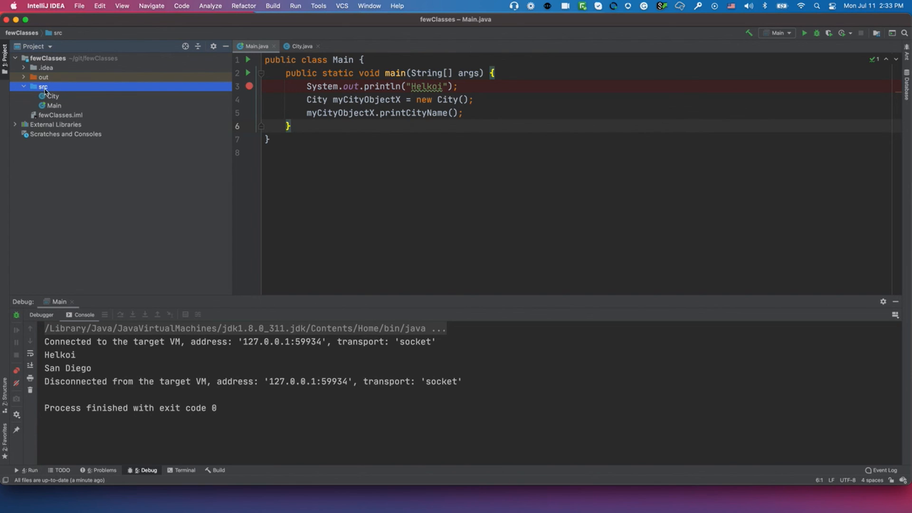
pyautogui.moveTo(107, 132)
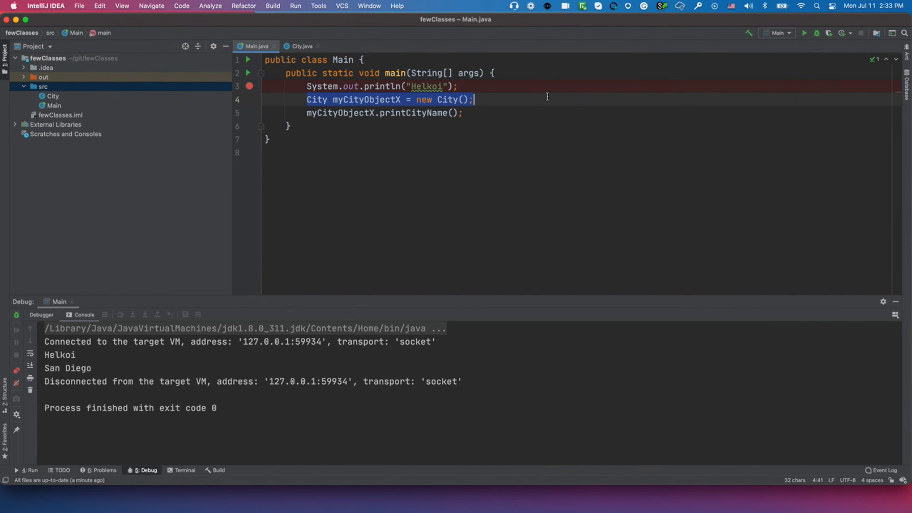
pyautogui.doubleClick(340, 113)
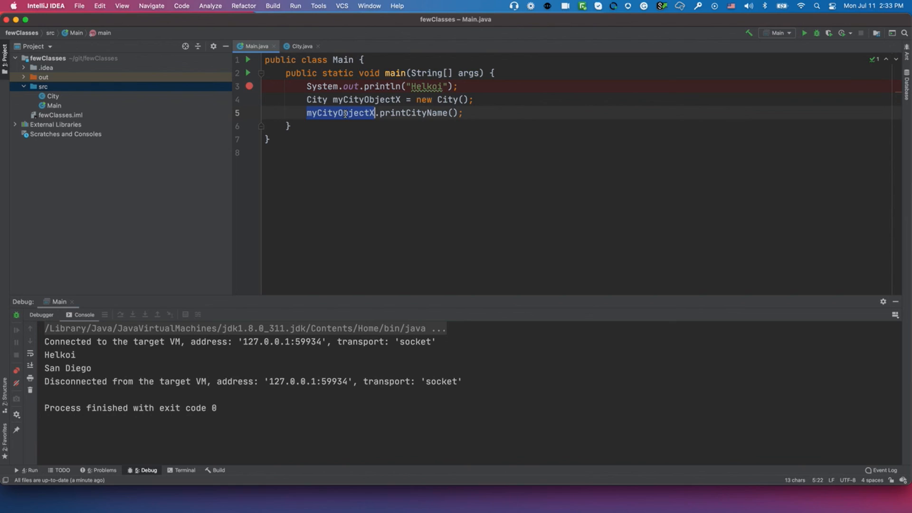